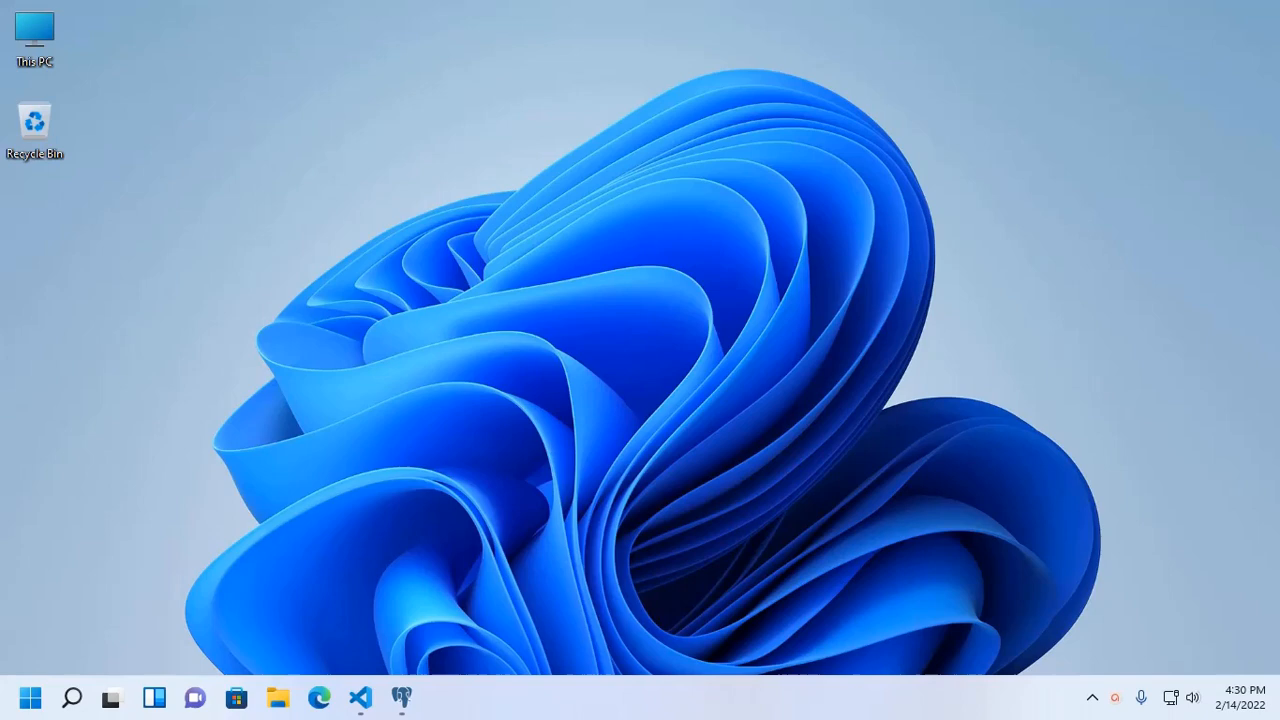
pyautogui.moveTo(480, 116)
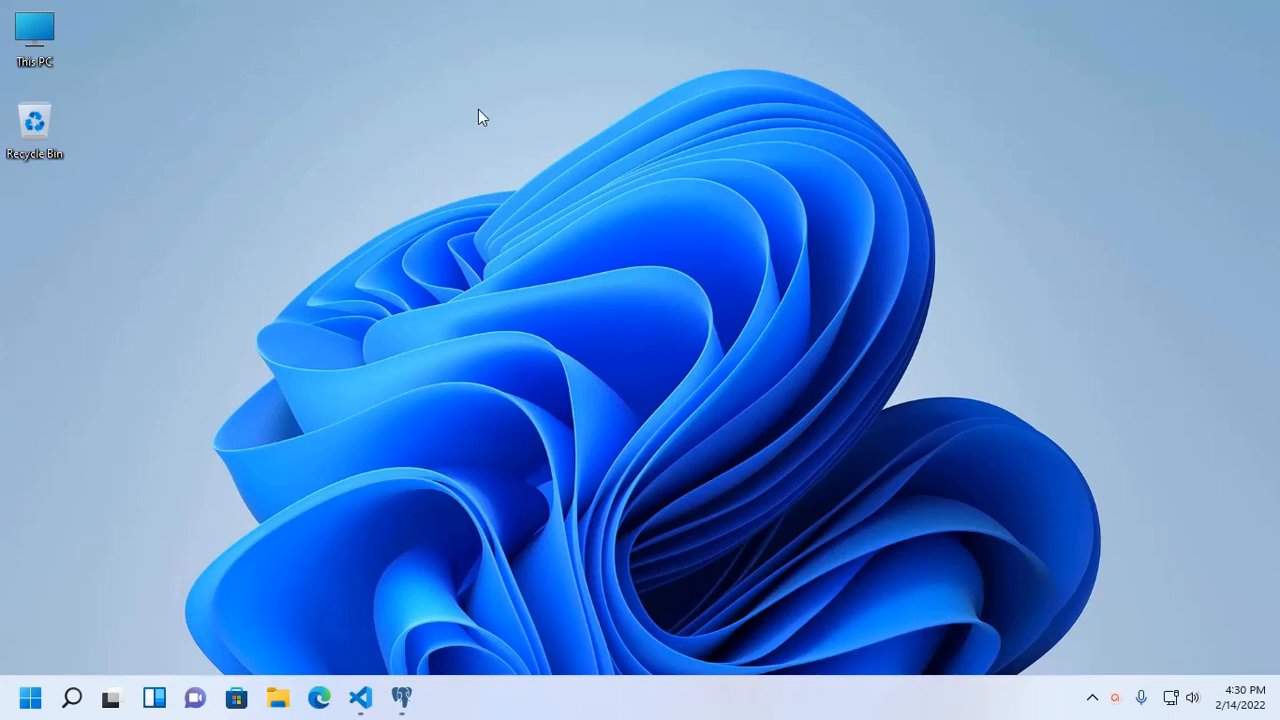
# Create database 'mydb' under the PostgreSQL 14 server and minimize pgAdmin
pyautogui.click(400, 696)
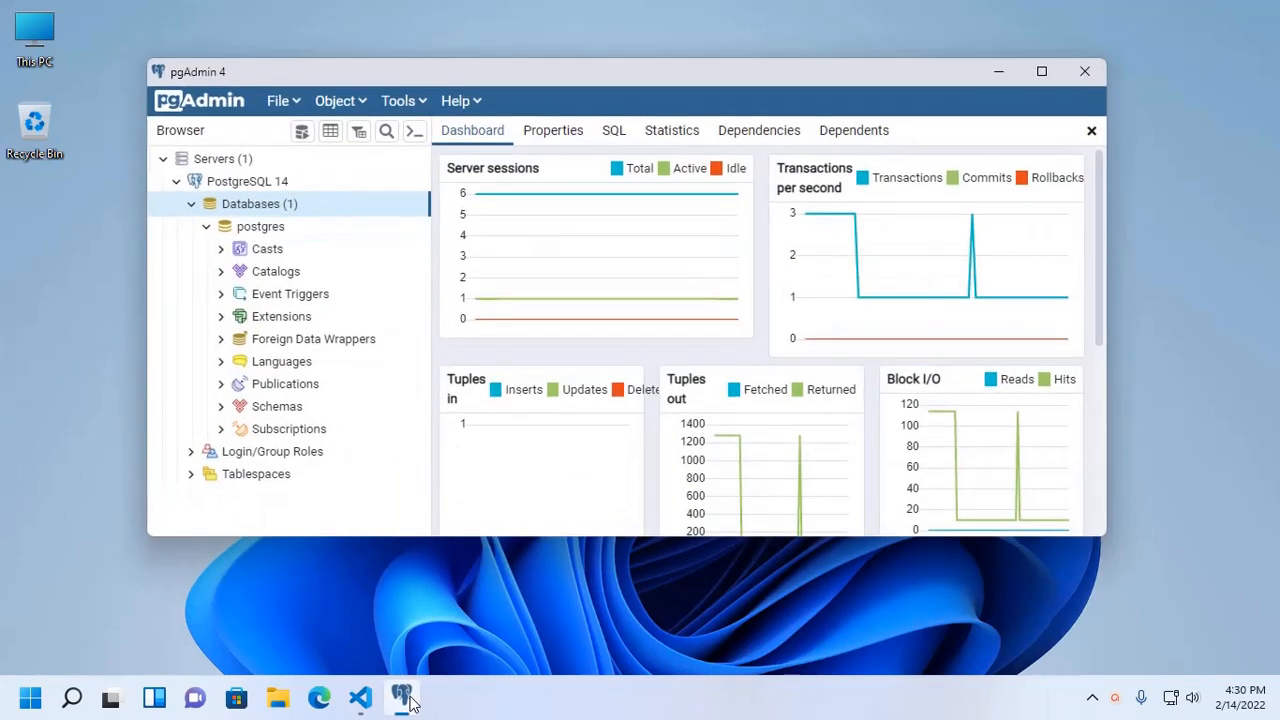
pyautogui.moveTo(616, 96)
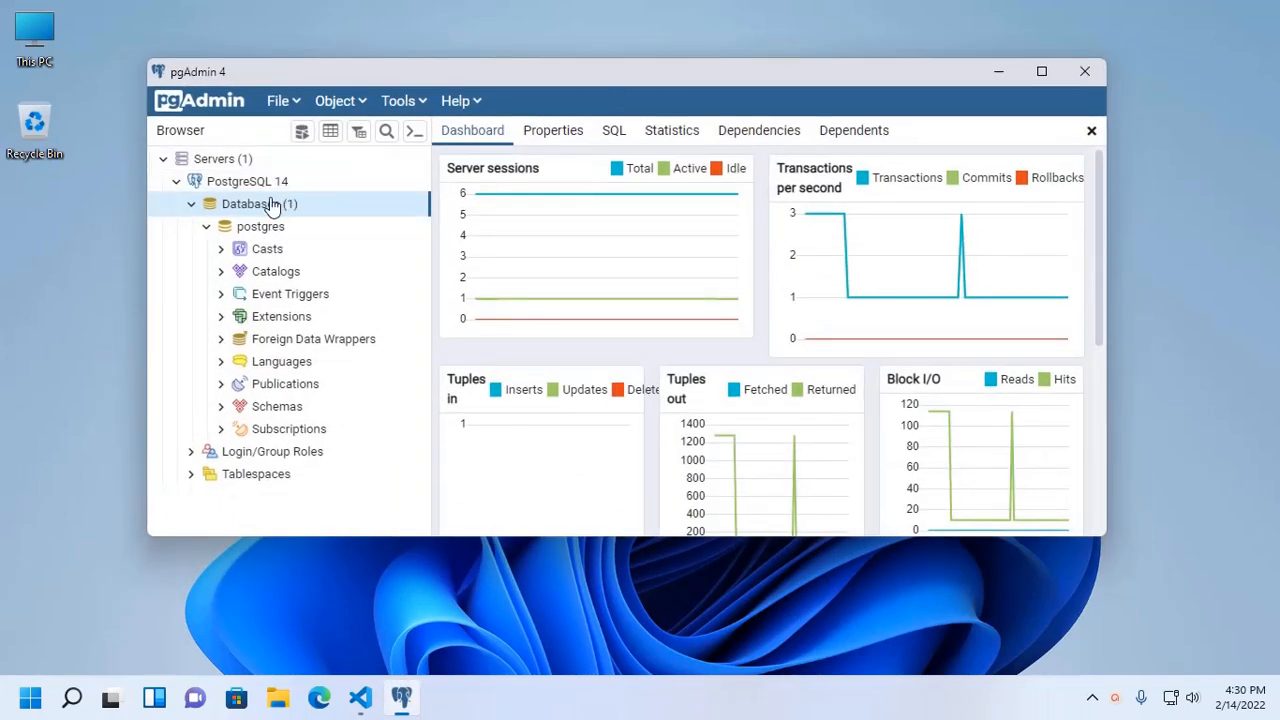
pyautogui.rightClick(260, 204)
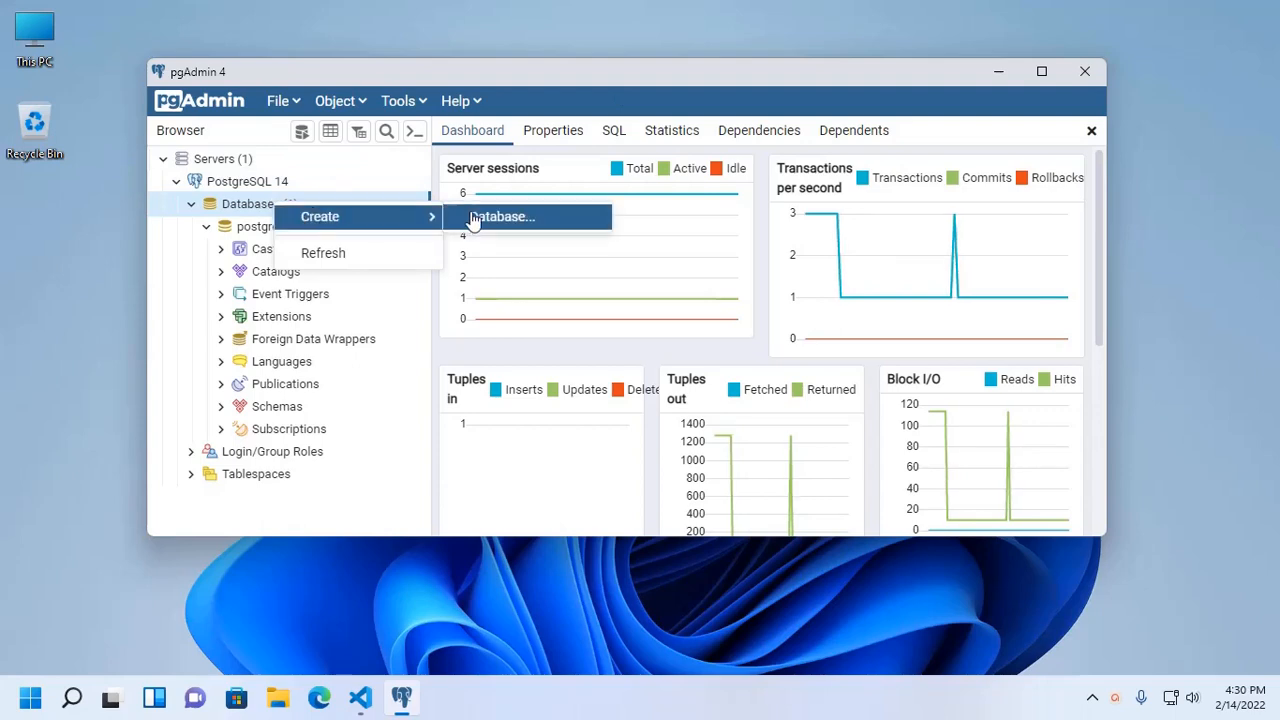
pyautogui.click(500, 216)
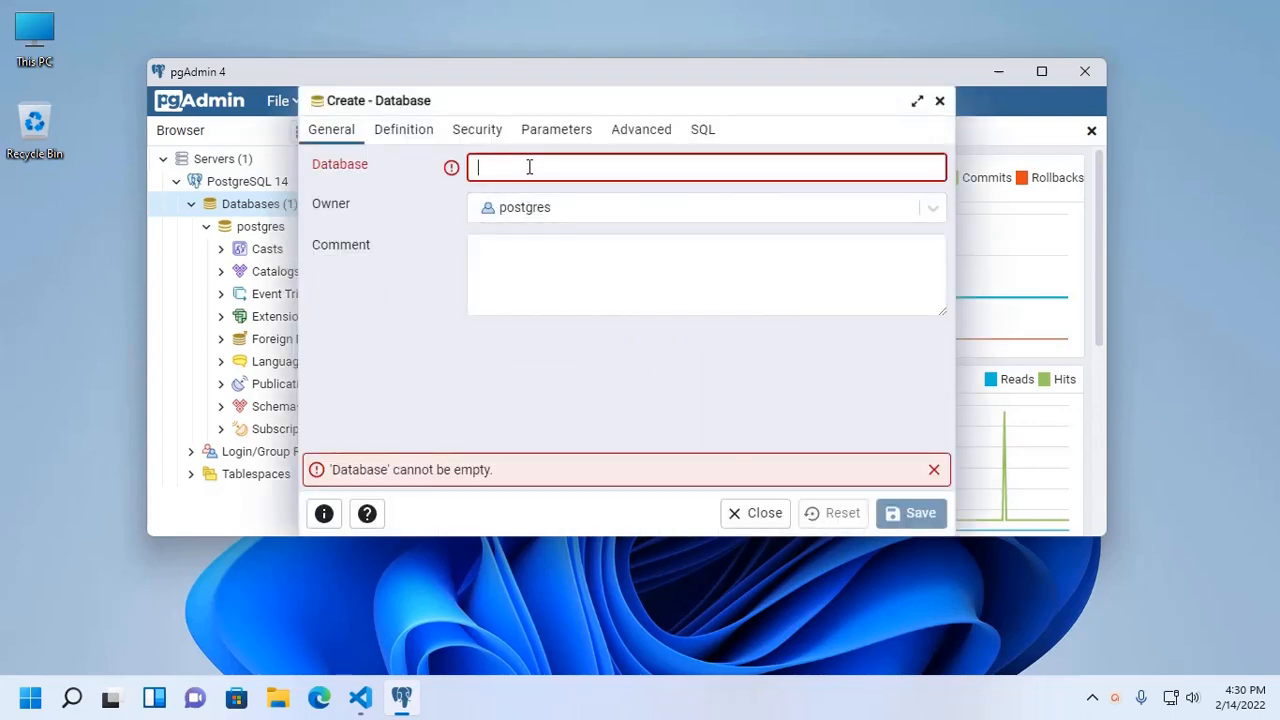
pyautogui.write('mydb')
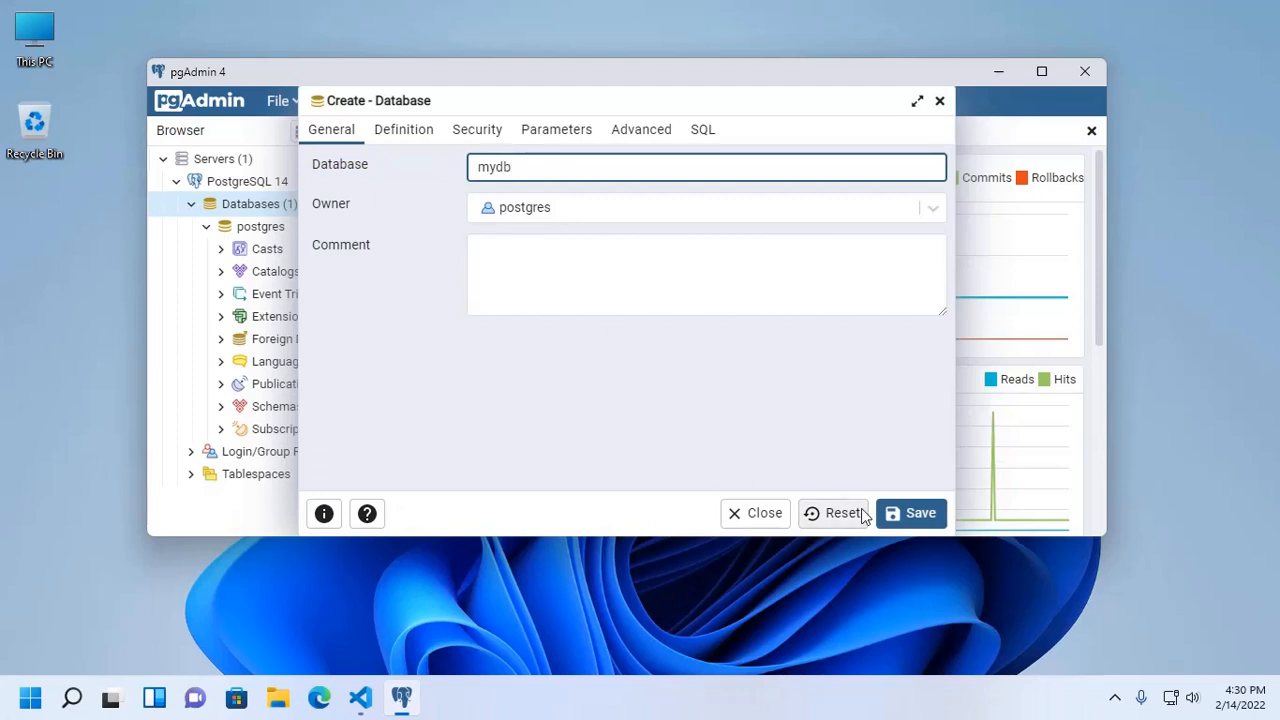
pyautogui.click(908, 512)
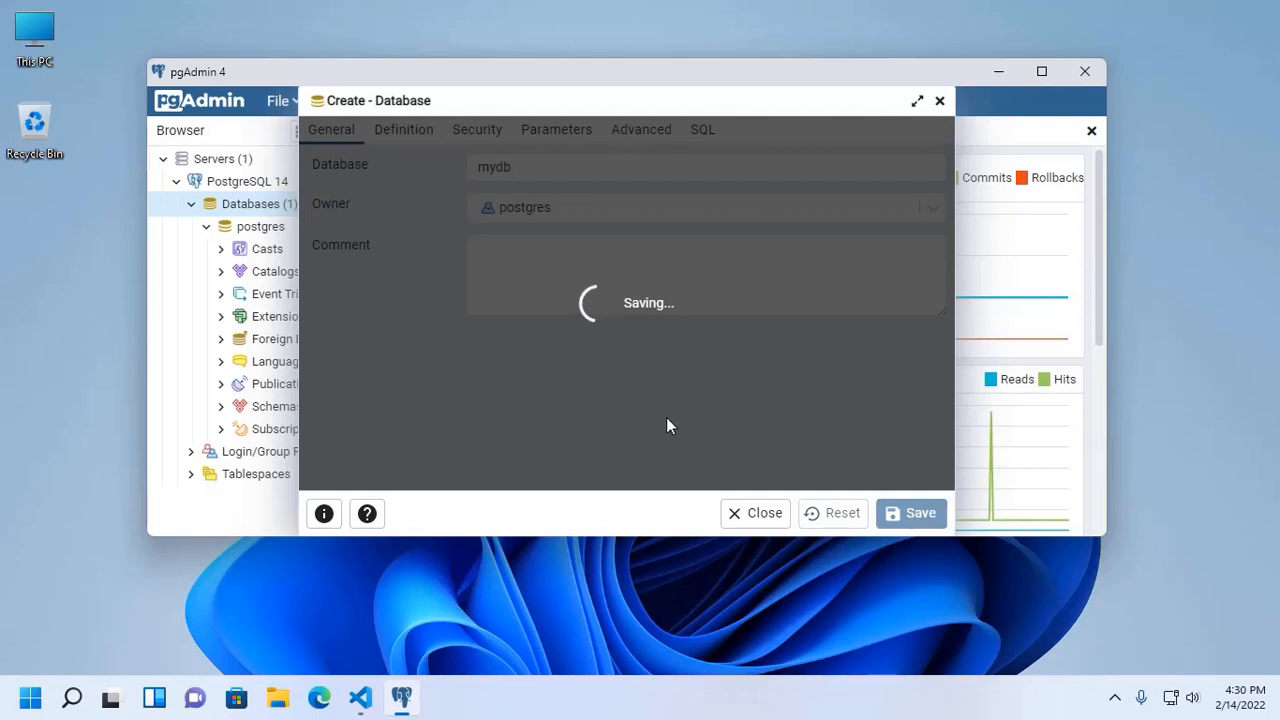
pyautogui.click(908, 512)
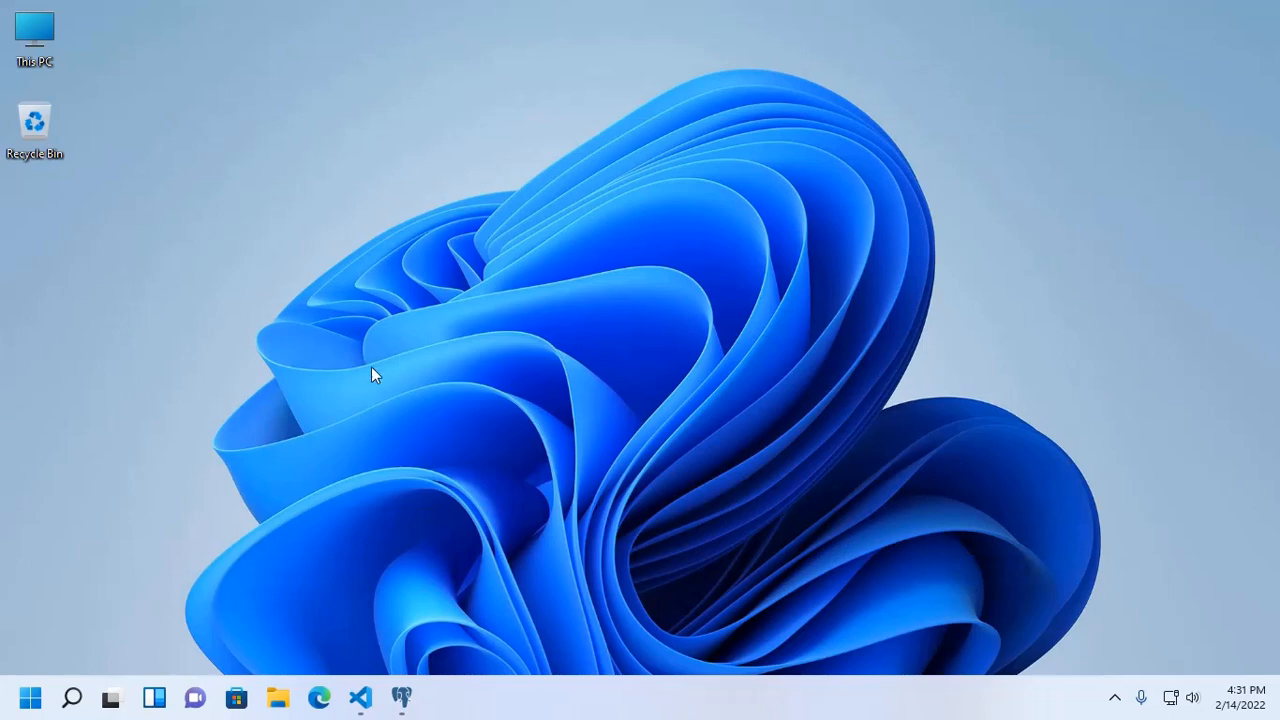
# Bring up myproject's .env in VS Code and select the mysql DB_CONNECTION value
pyautogui.click(360, 696)
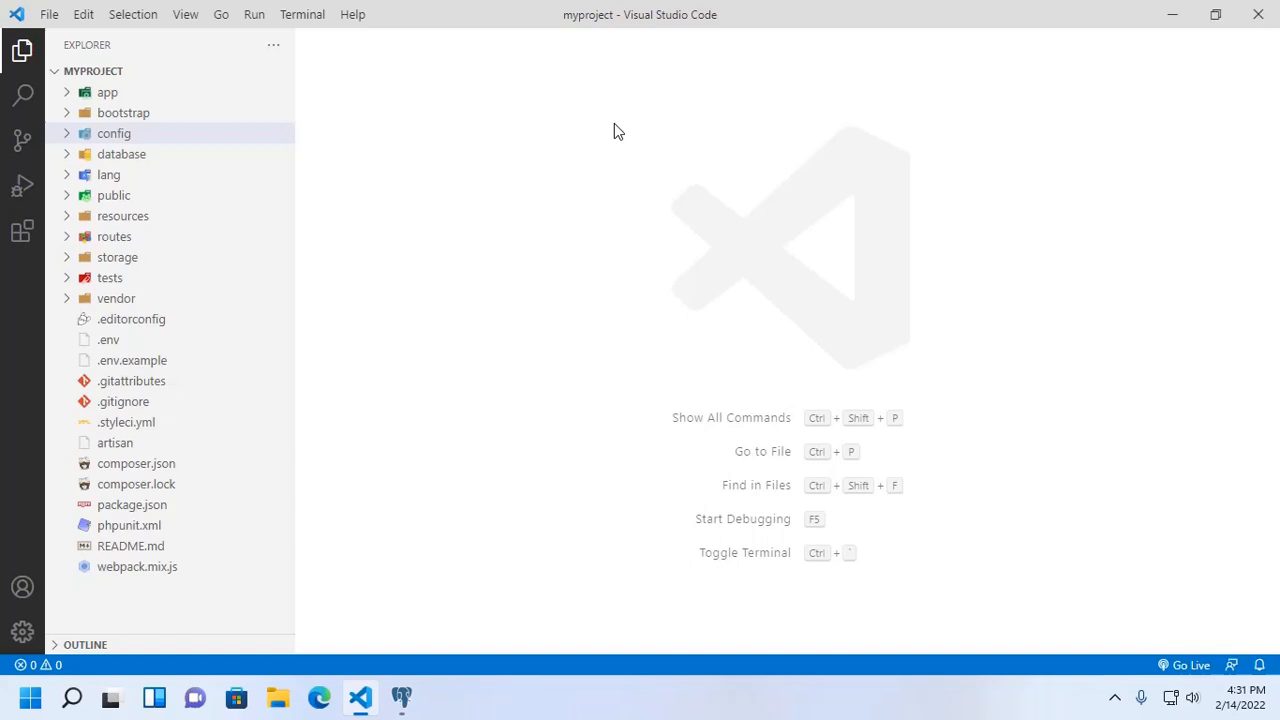
pyautogui.moveTo(514, 12)
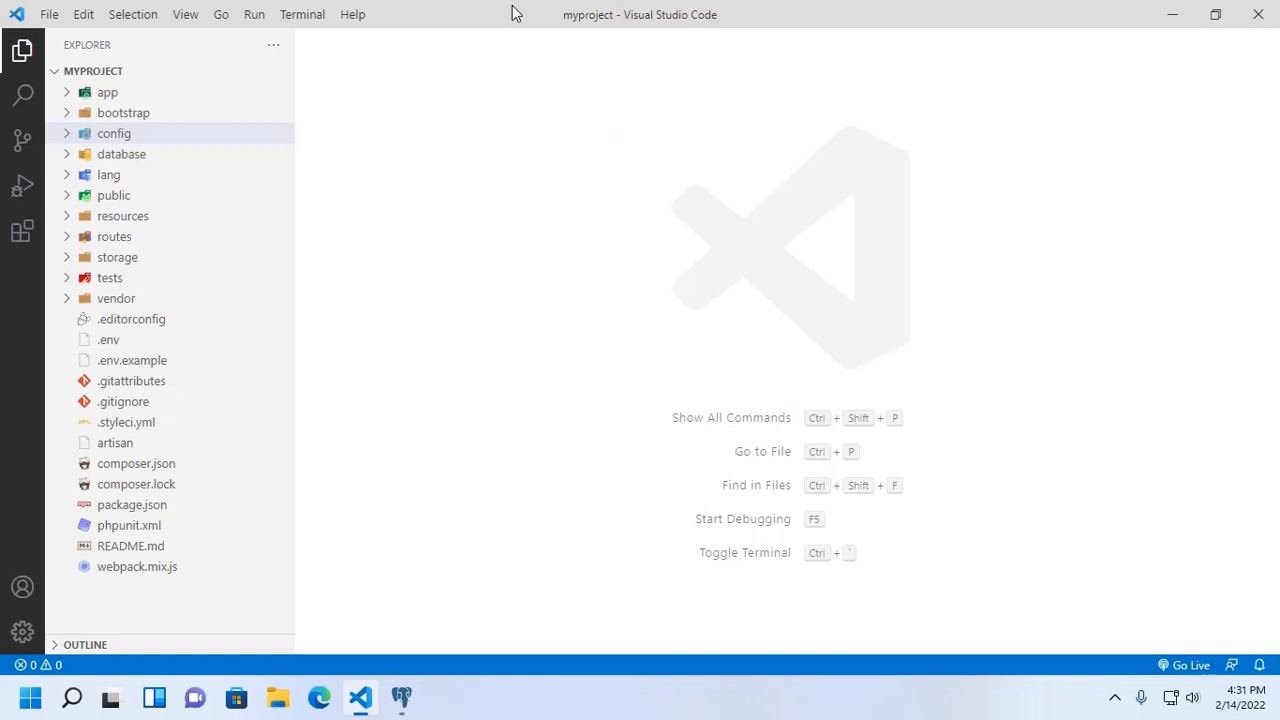
pyautogui.moveTo(408, 230)
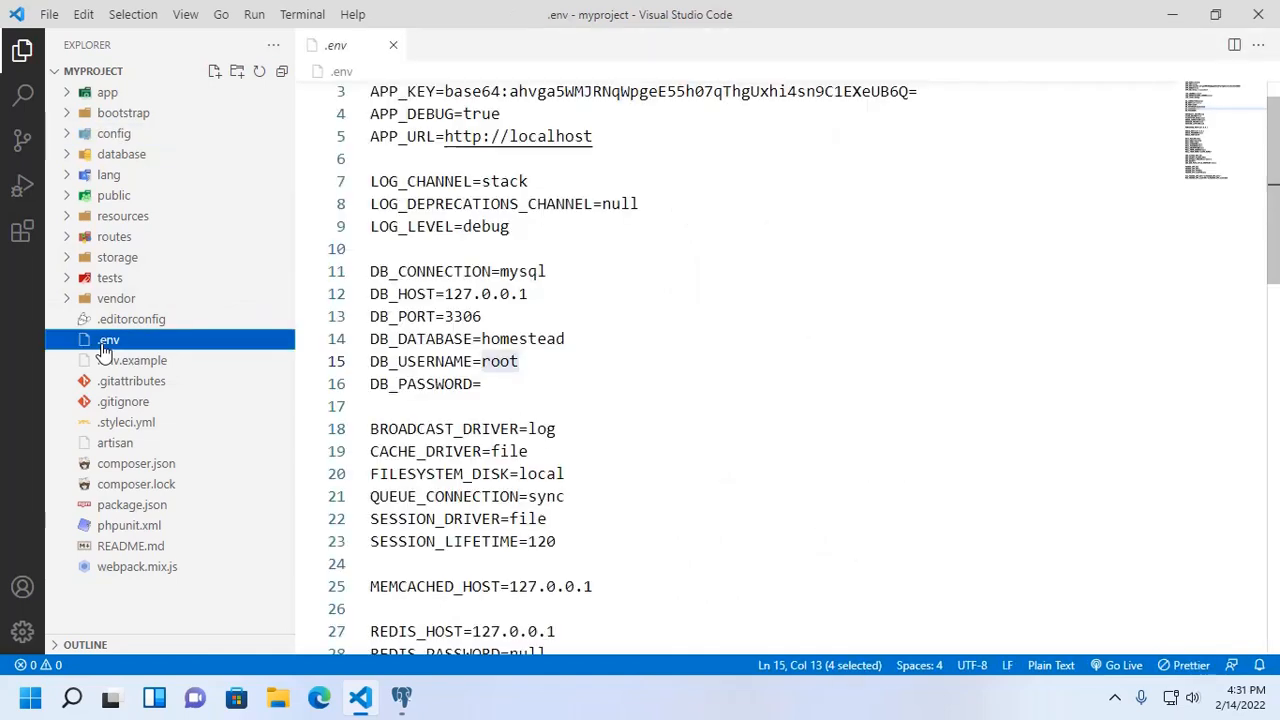
pyautogui.click(548, 272)
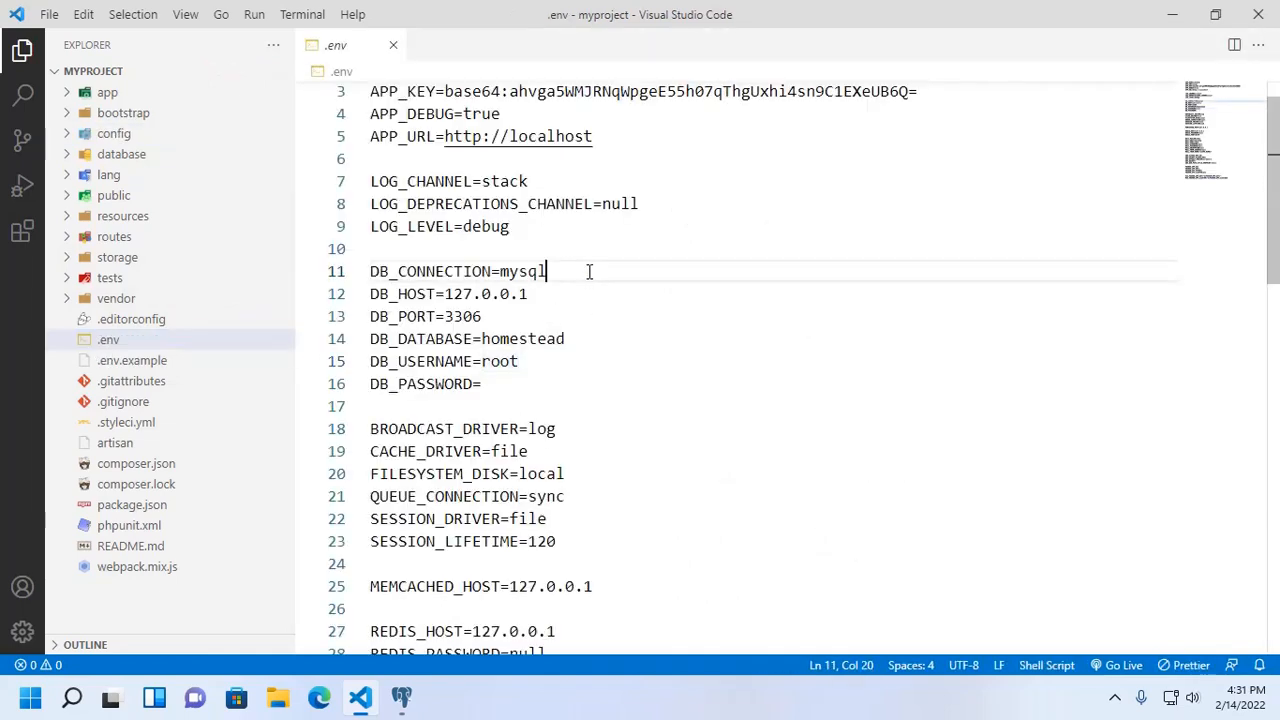
pyautogui.doubleClick(522, 272)
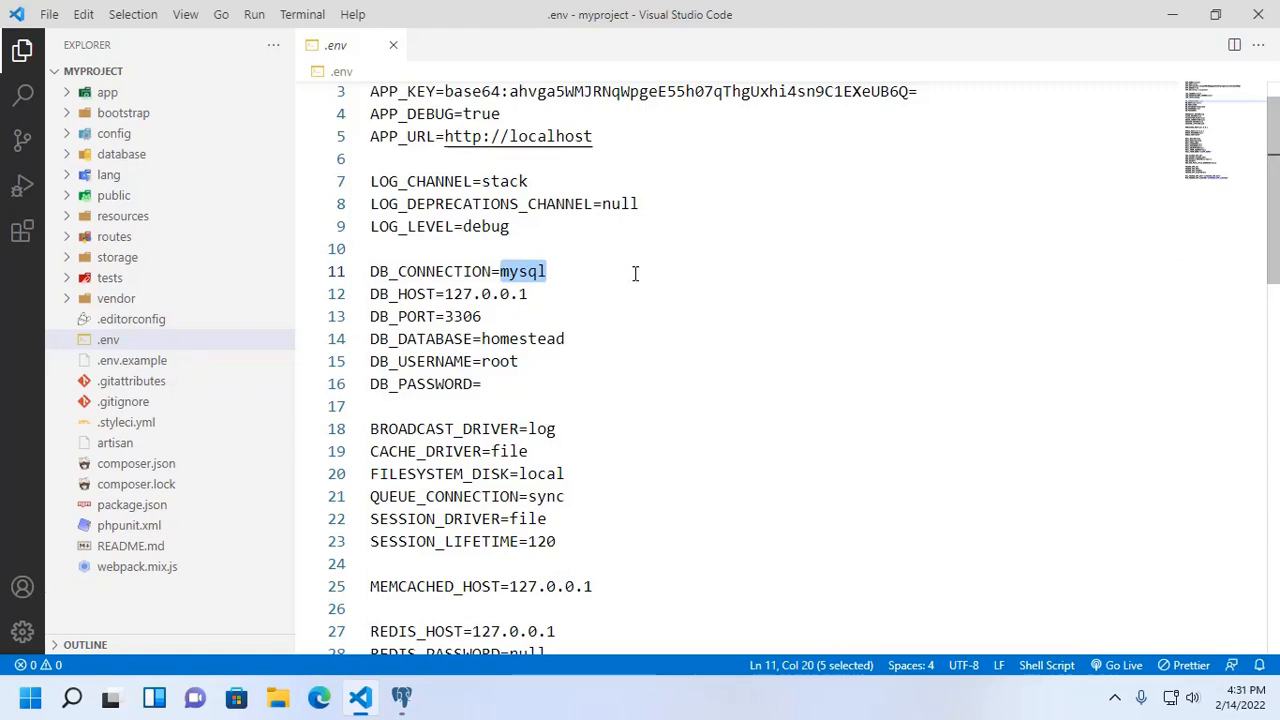
# Check the pgsql connection name in config/database.php and set .env DB_CONNECTION to pgsql
pyautogui.click(140, 256)
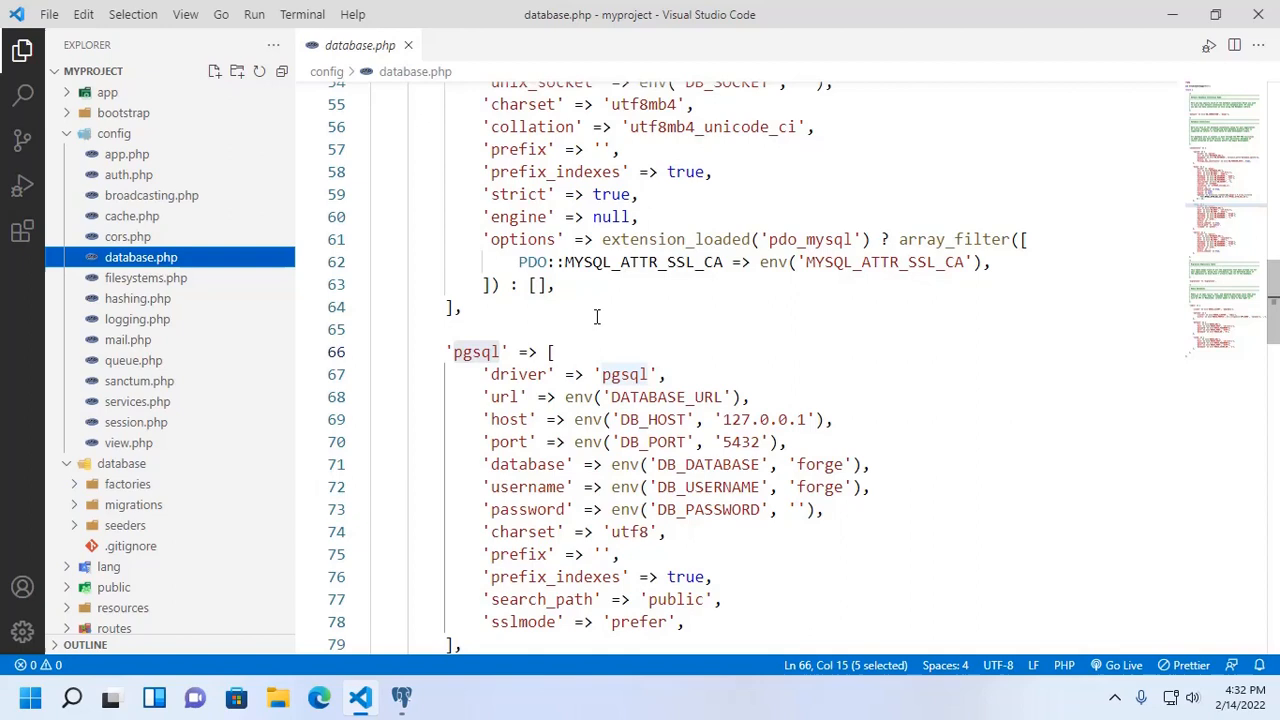
pyautogui.doubleClick(476, 352)
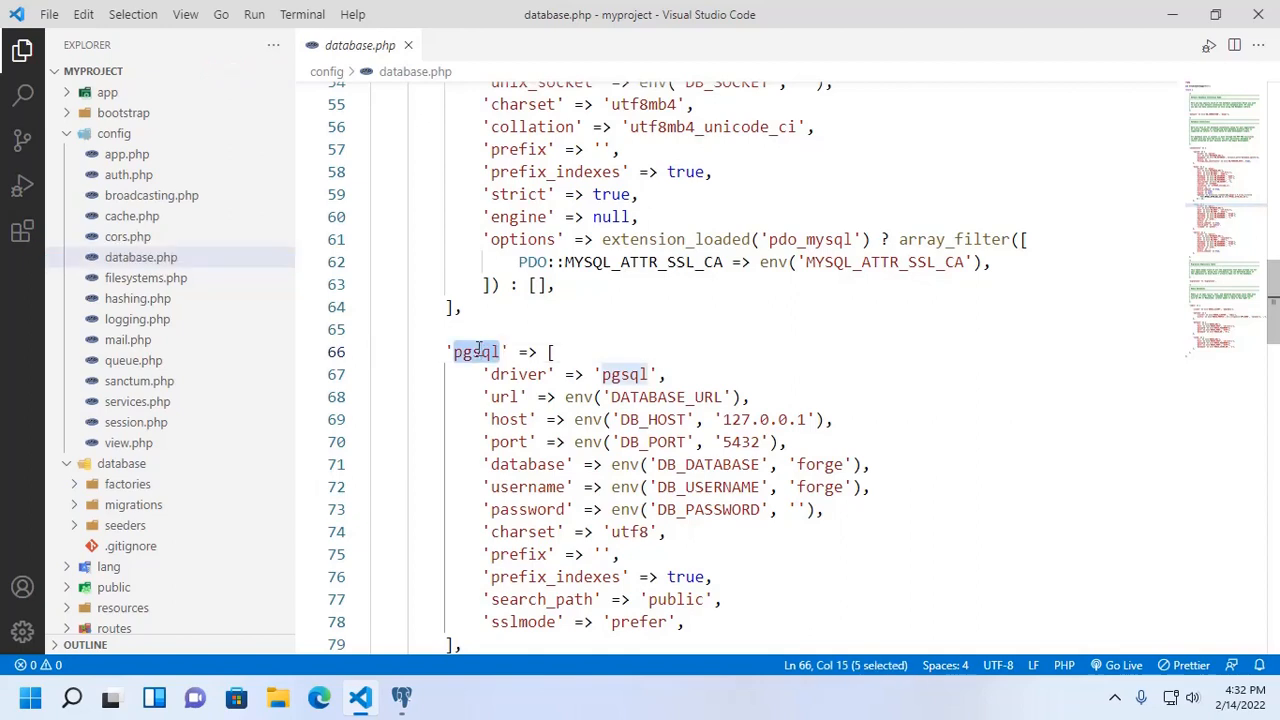
pyautogui.moveTo(220, 288)
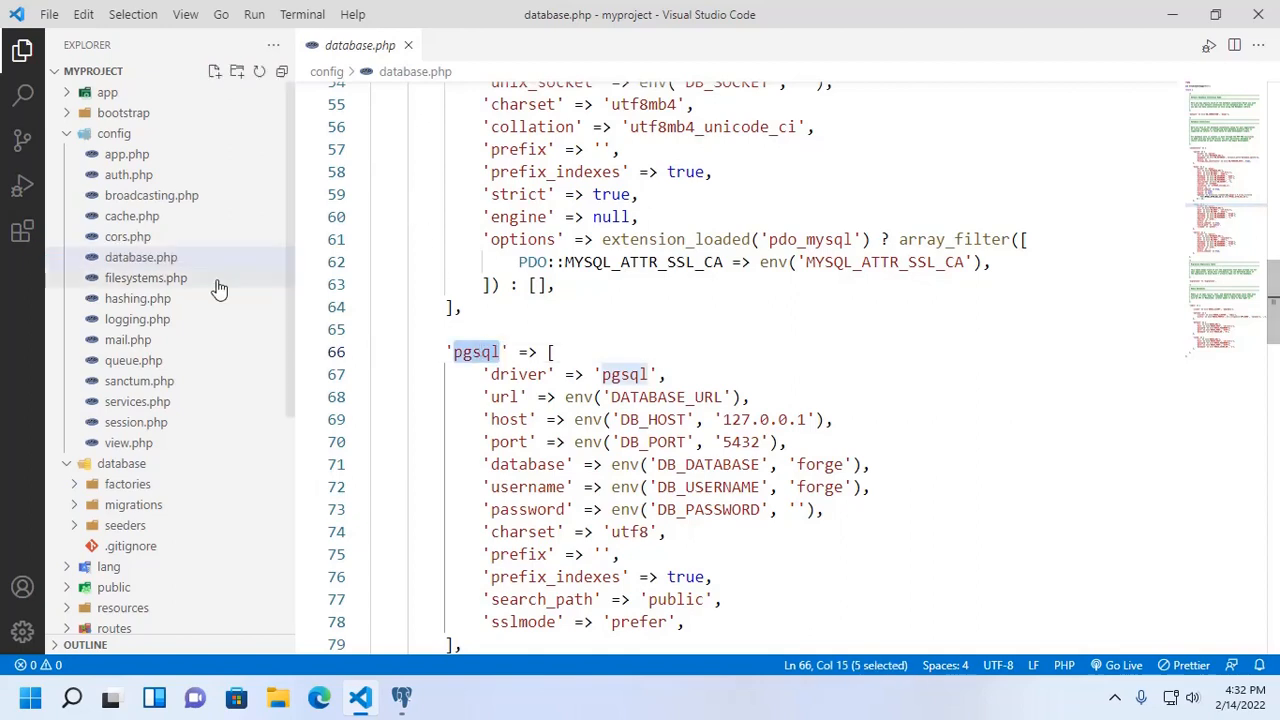
pyautogui.scroll(-3)
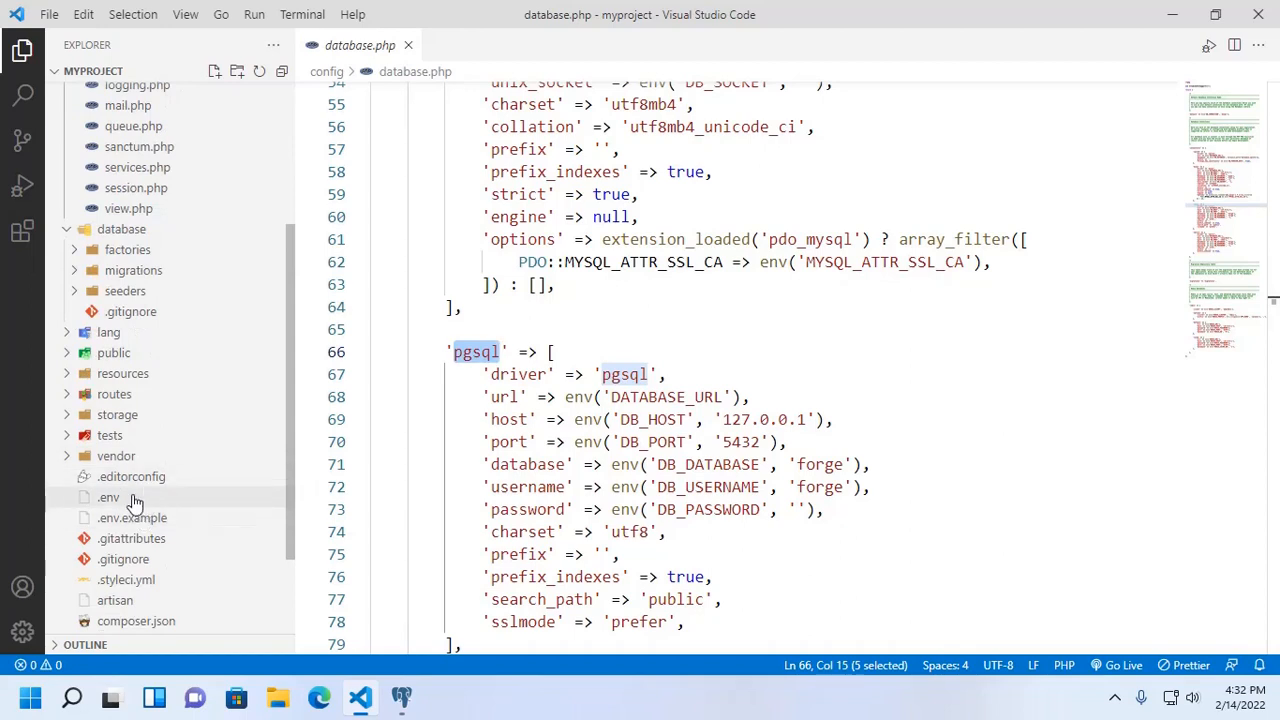
pyautogui.click(108, 496)
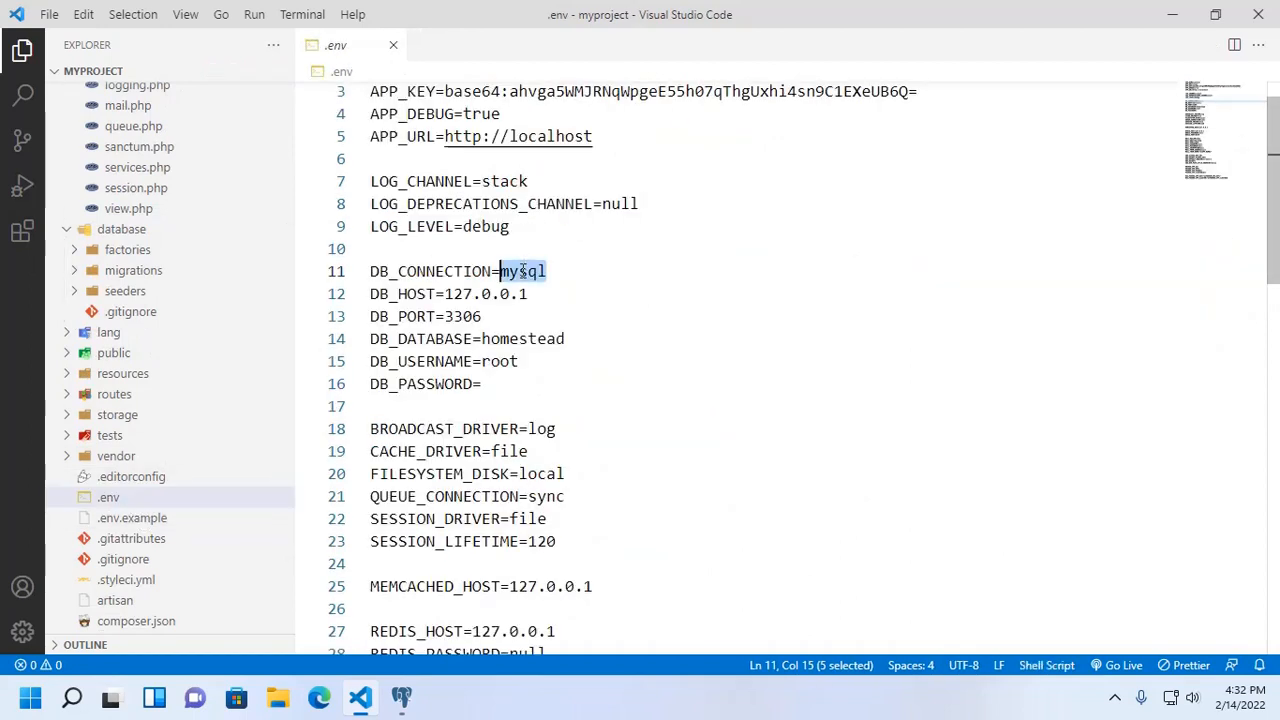
pyautogui.write('pgsql')
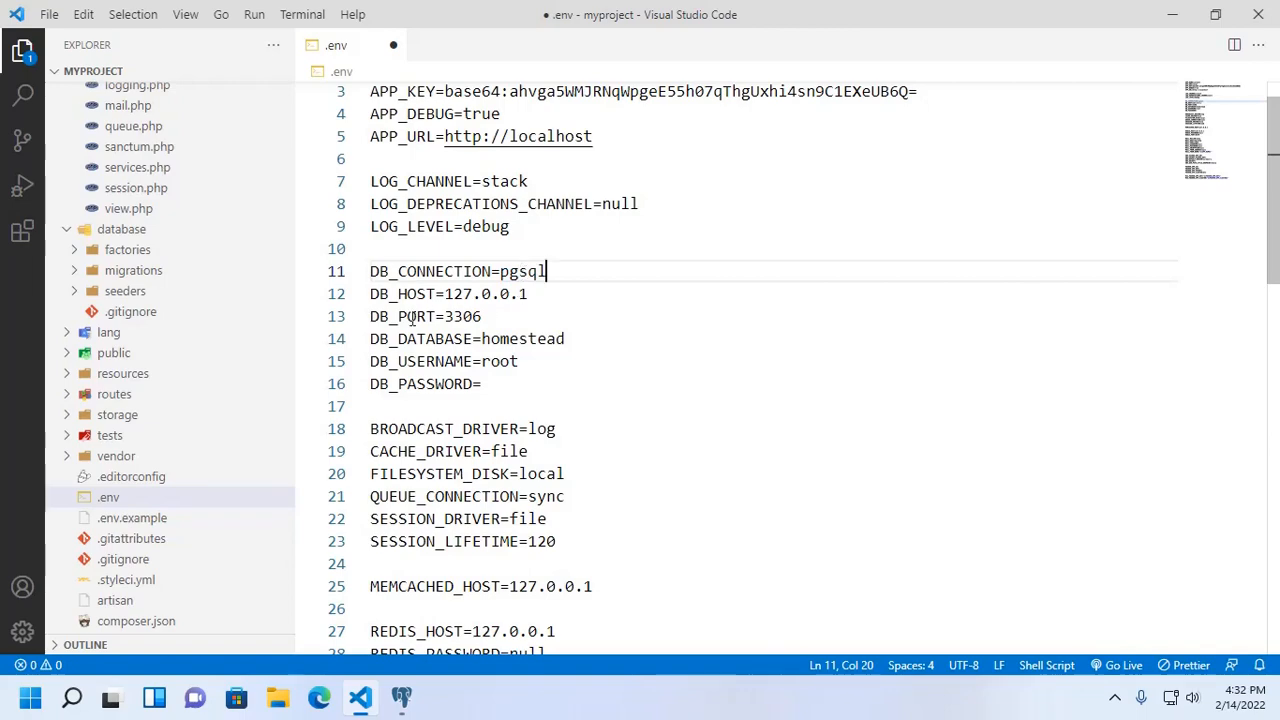
# Set DB_PORT to 5432 and DB_DATABASE to mydb in .env
pyautogui.click(484, 316)
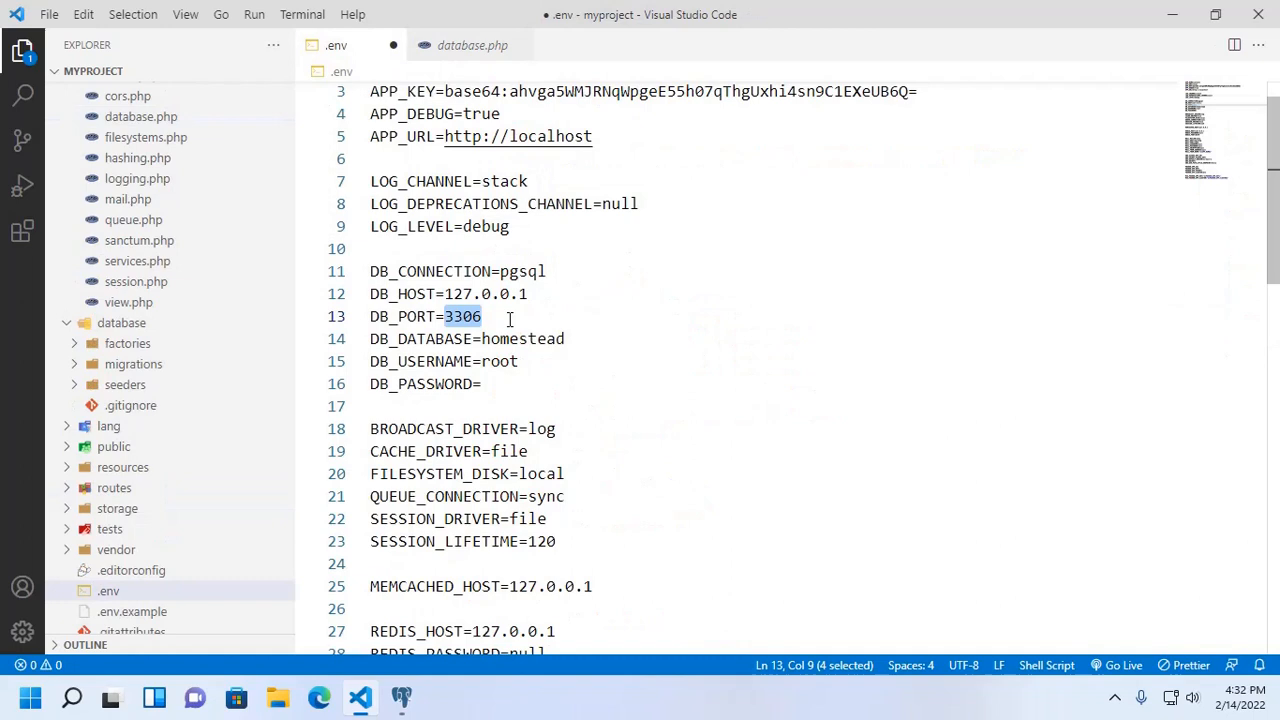
pyautogui.write('5432')
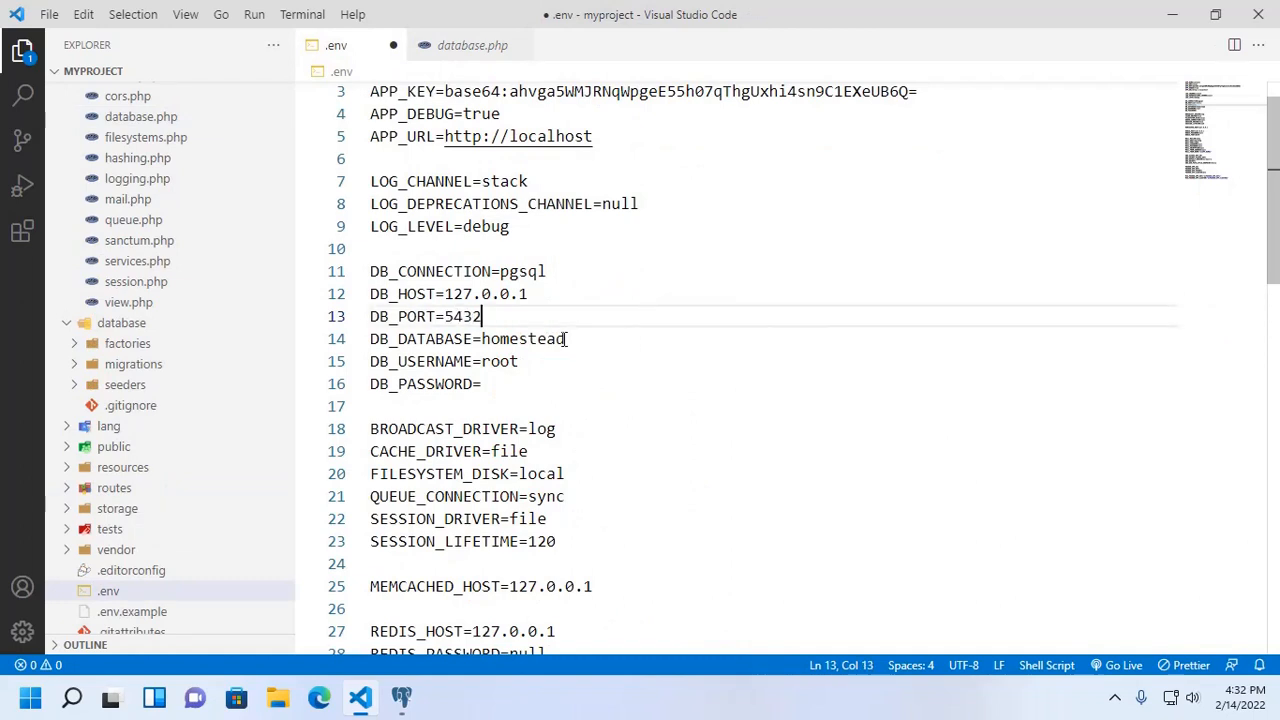
pyautogui.doubleClick(522, 338)
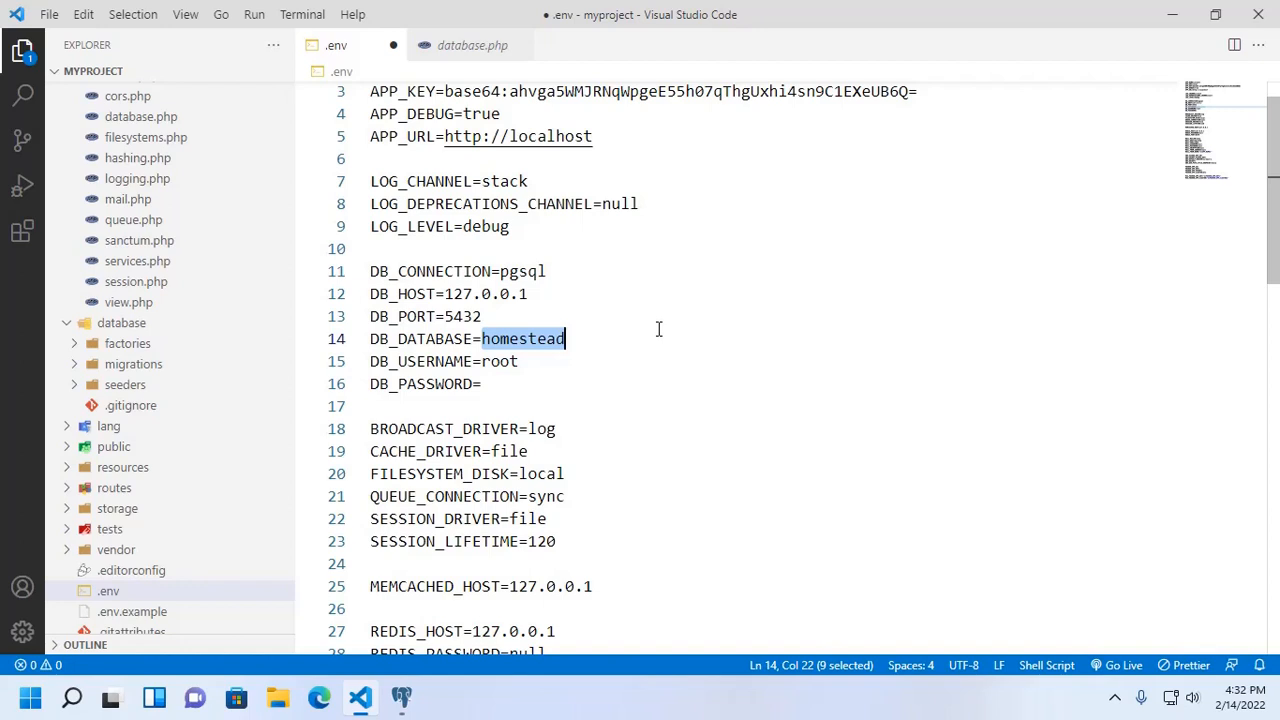
pyautogui.write('my')
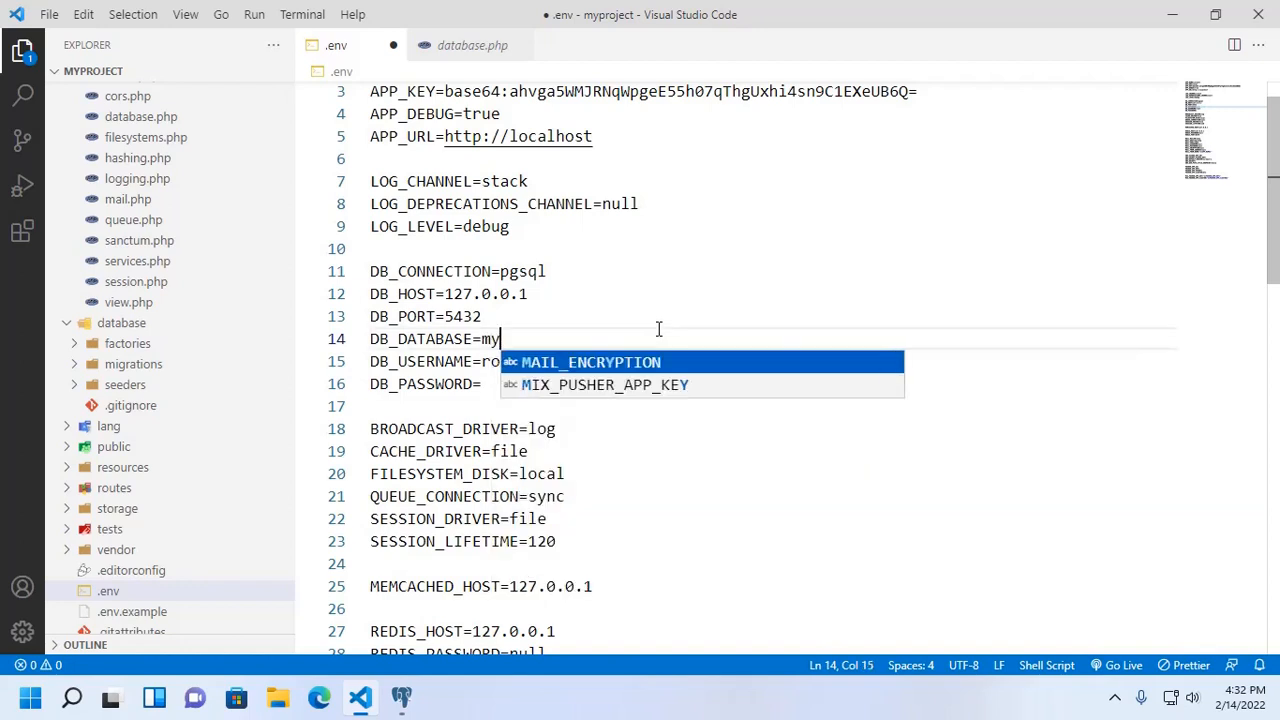
pyautogui.write('db')
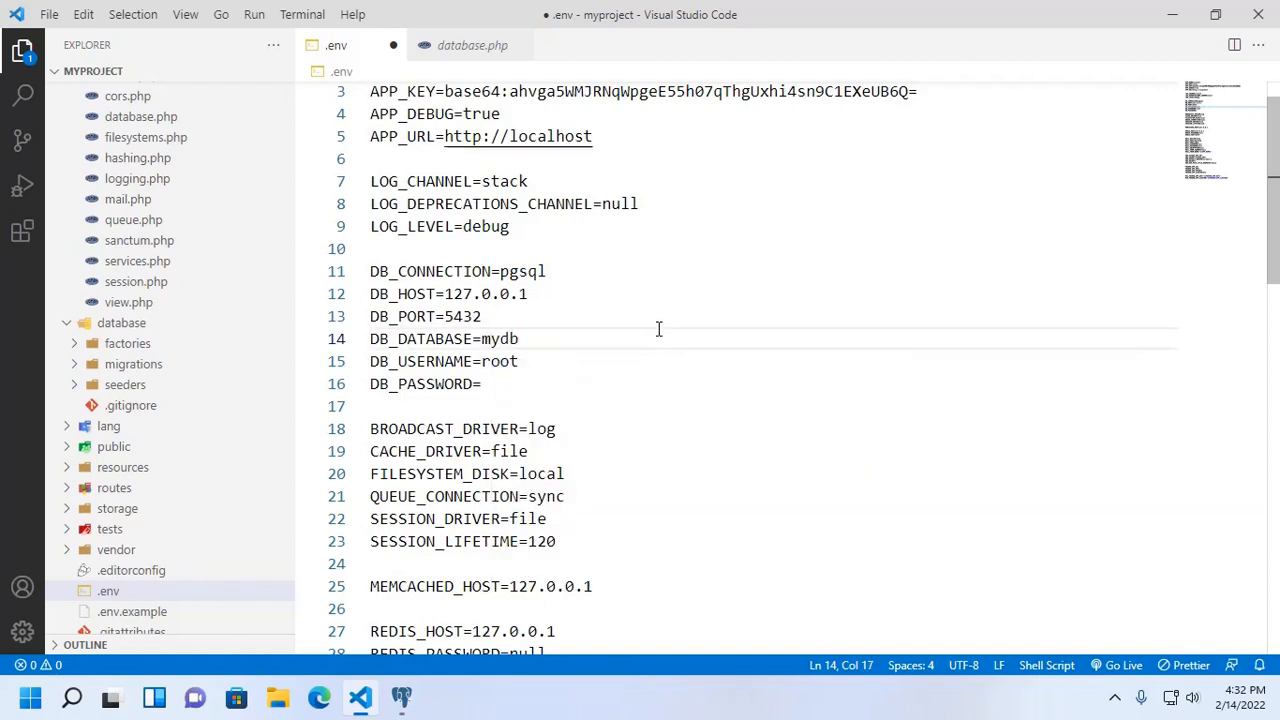
pyautogui.doubleClick(498, 360)
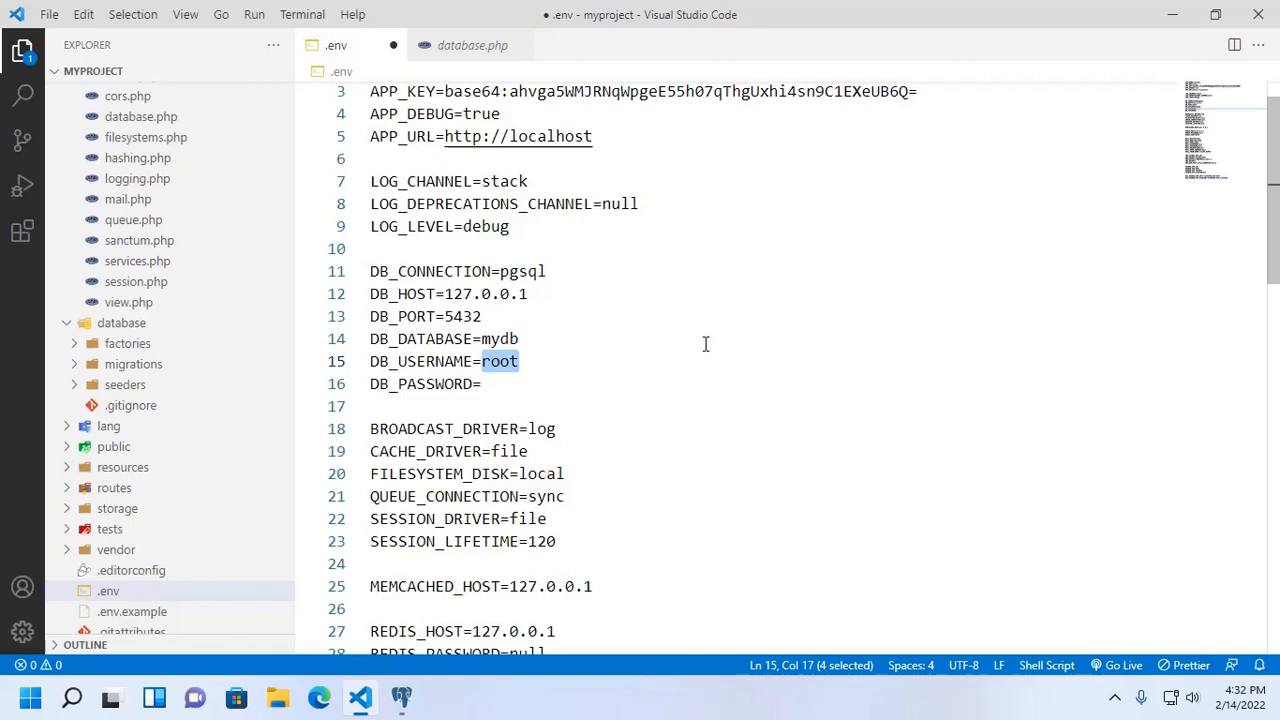
pyautogui.write('po')
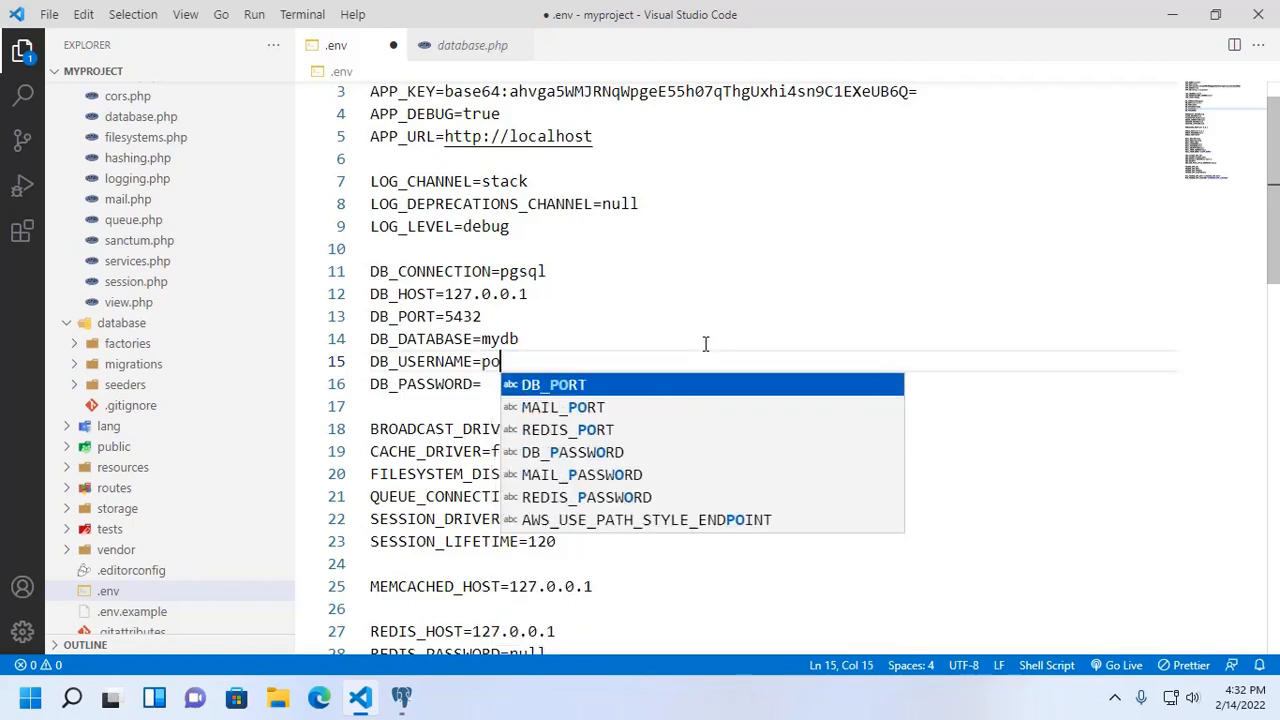
pyautogui.write('sgres')
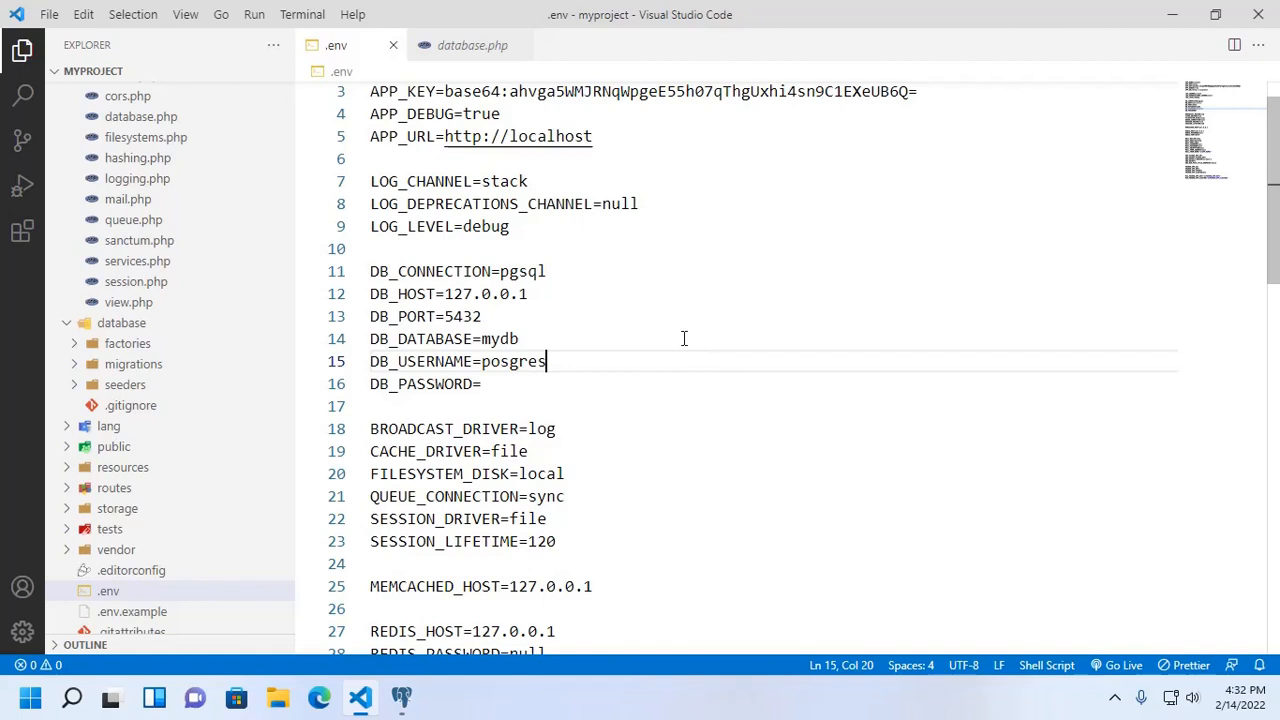
pyautogui.write('pa')
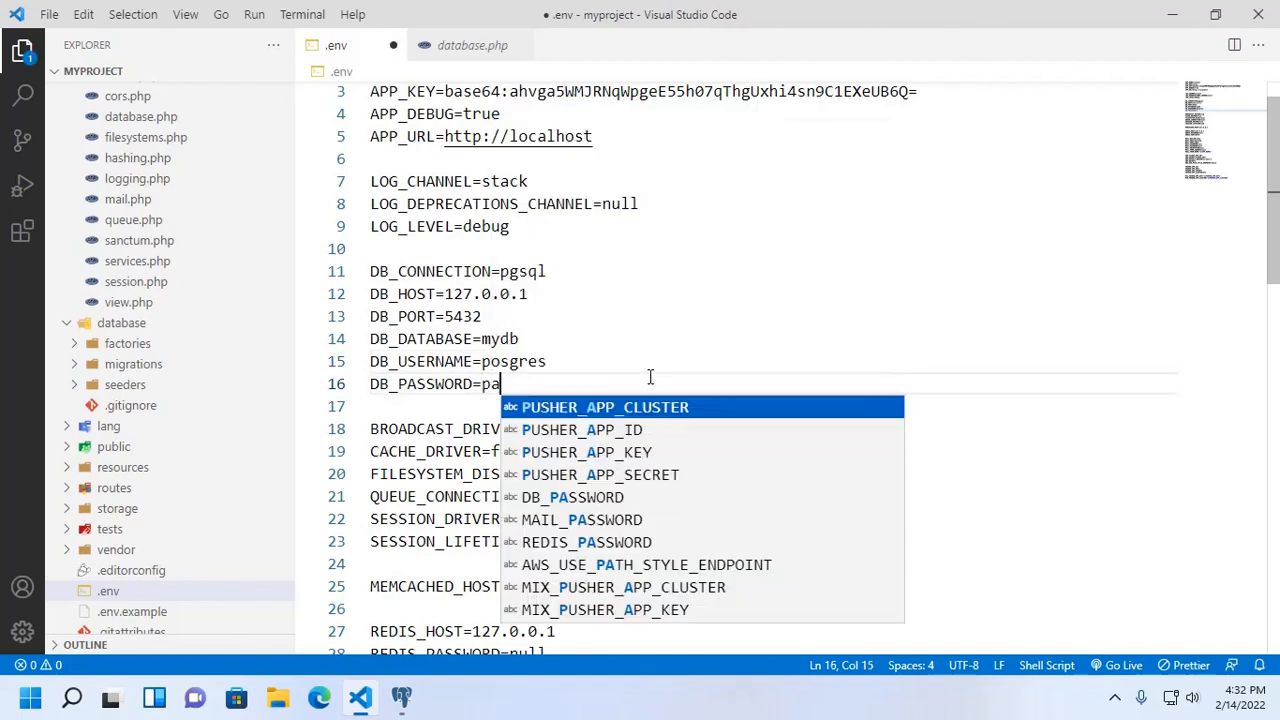
pyautogui.write('ssword')
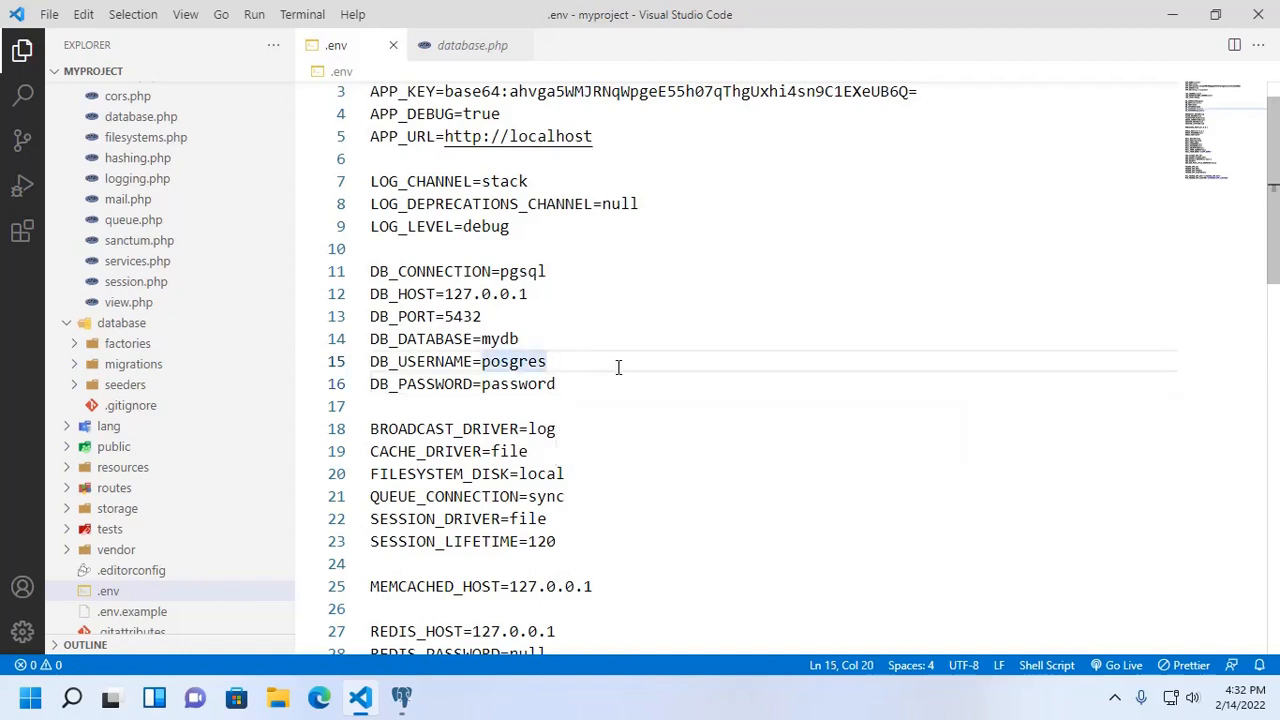
pyautogui.moveTo(660, 332)
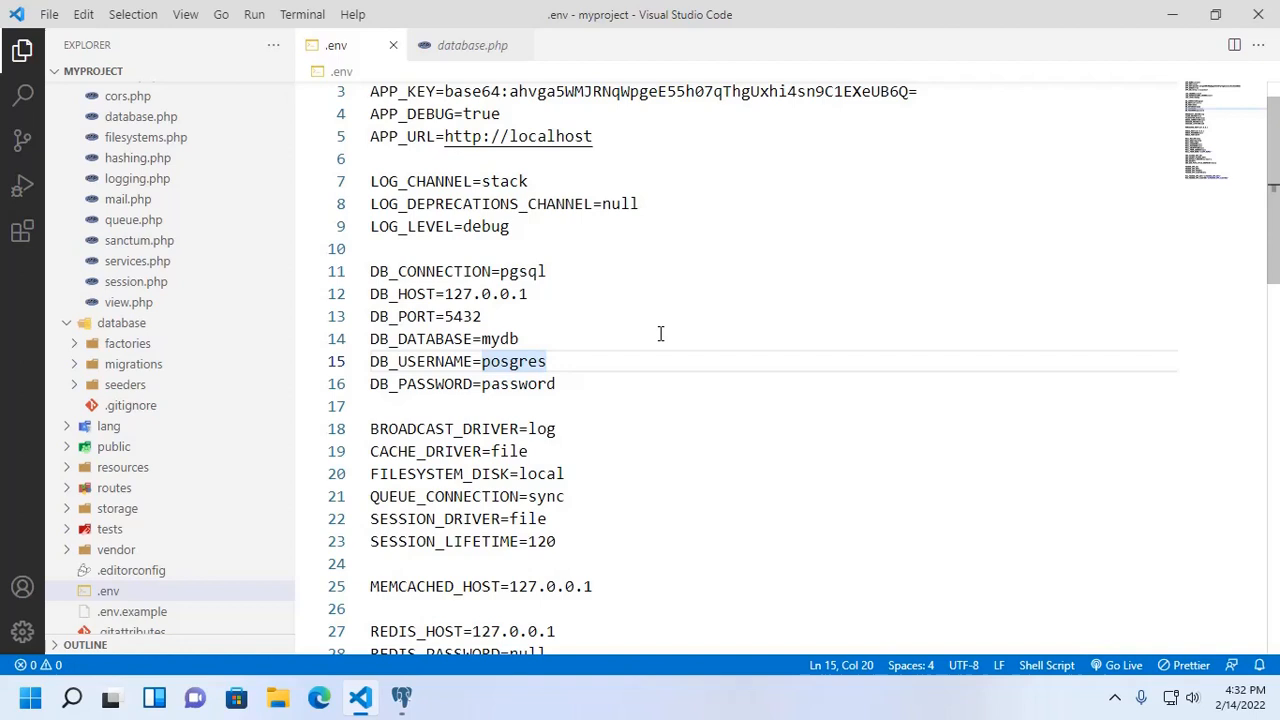
# Run php artisan migrate in the integrated terminal, which fails with 'could not find driver'
pyautogui.click(40, 664)
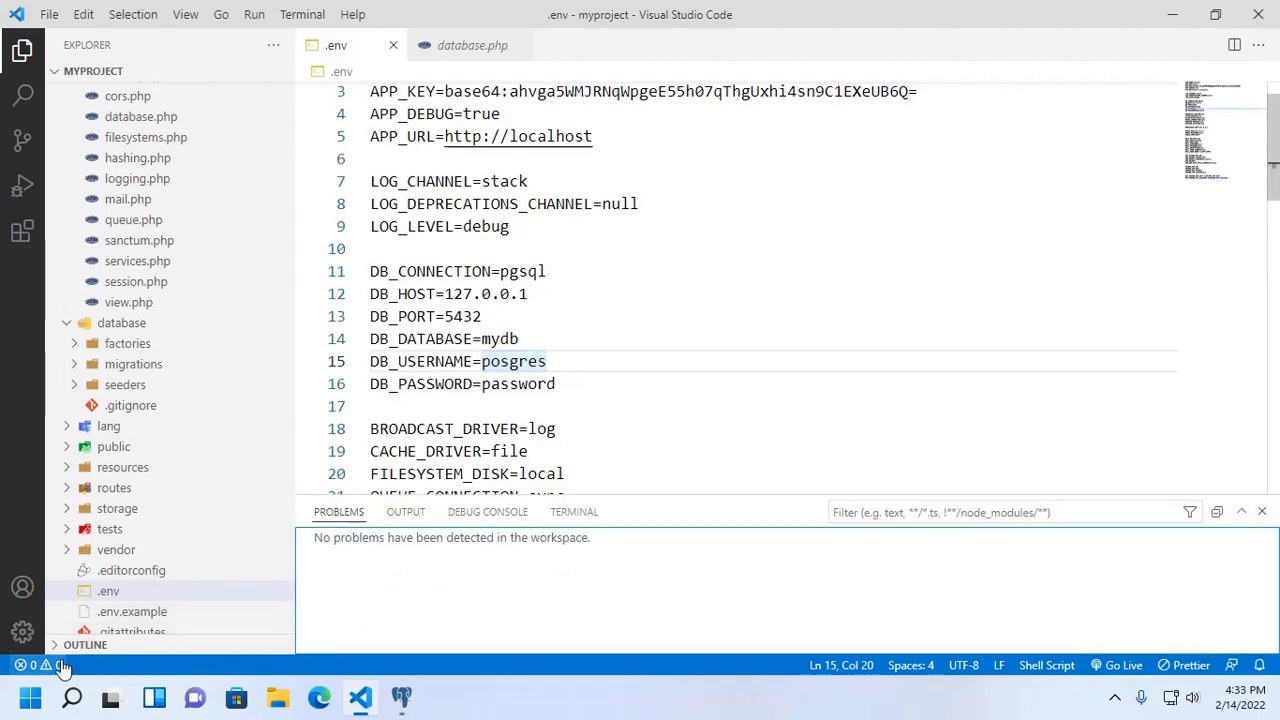
pyautogui.click(572, 512)
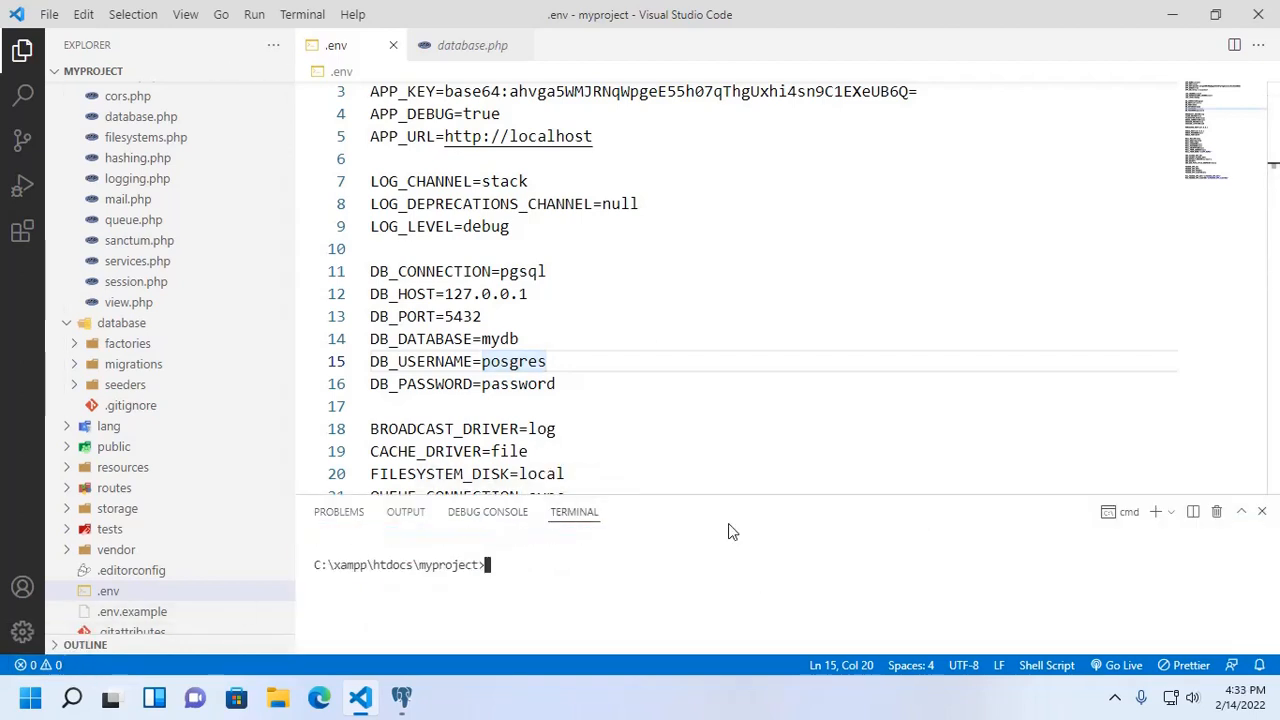
pyautogui.moveTo(724, 512); pyautogui.dragTo(724, 486)
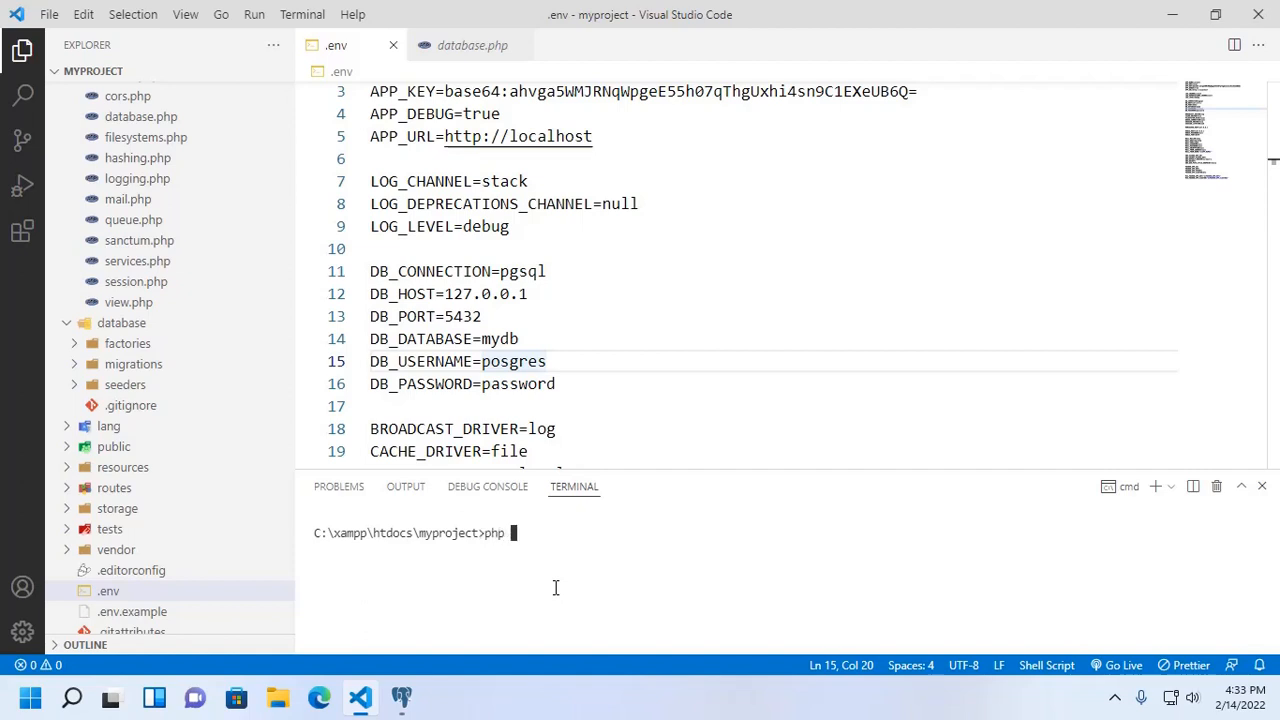
pyautogui.write('artisan')
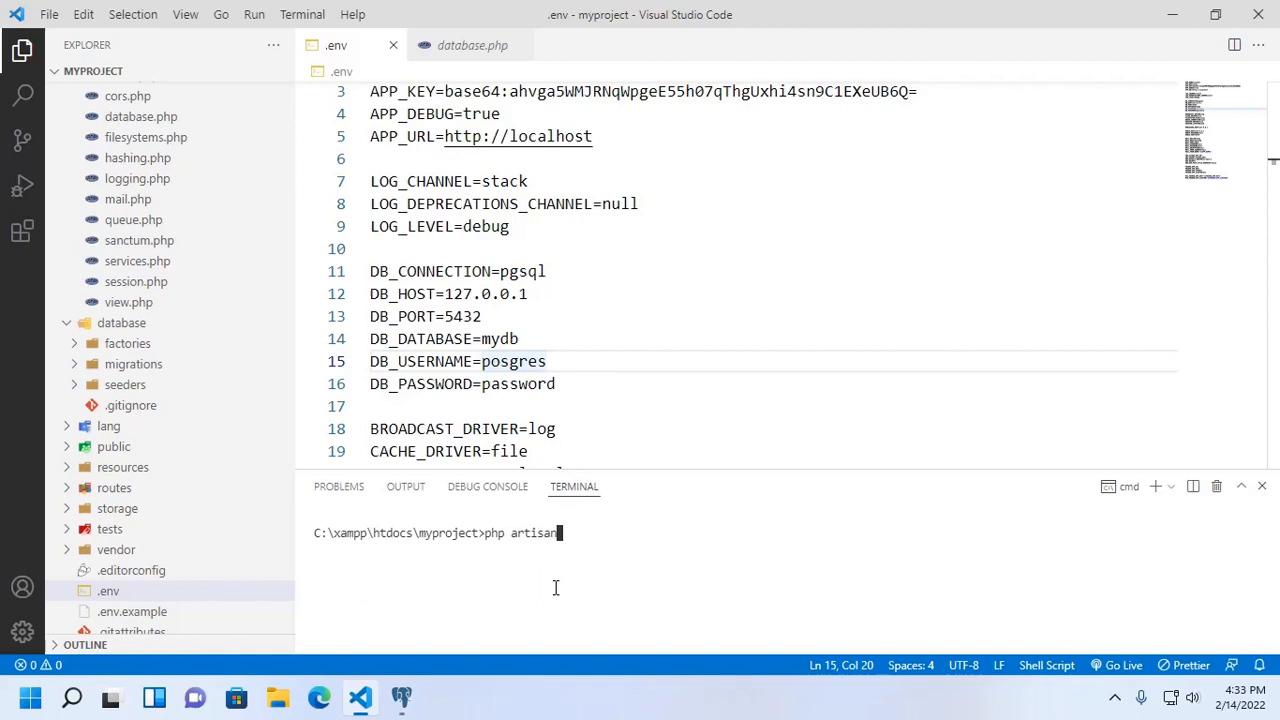
pyautogui.write('mig')
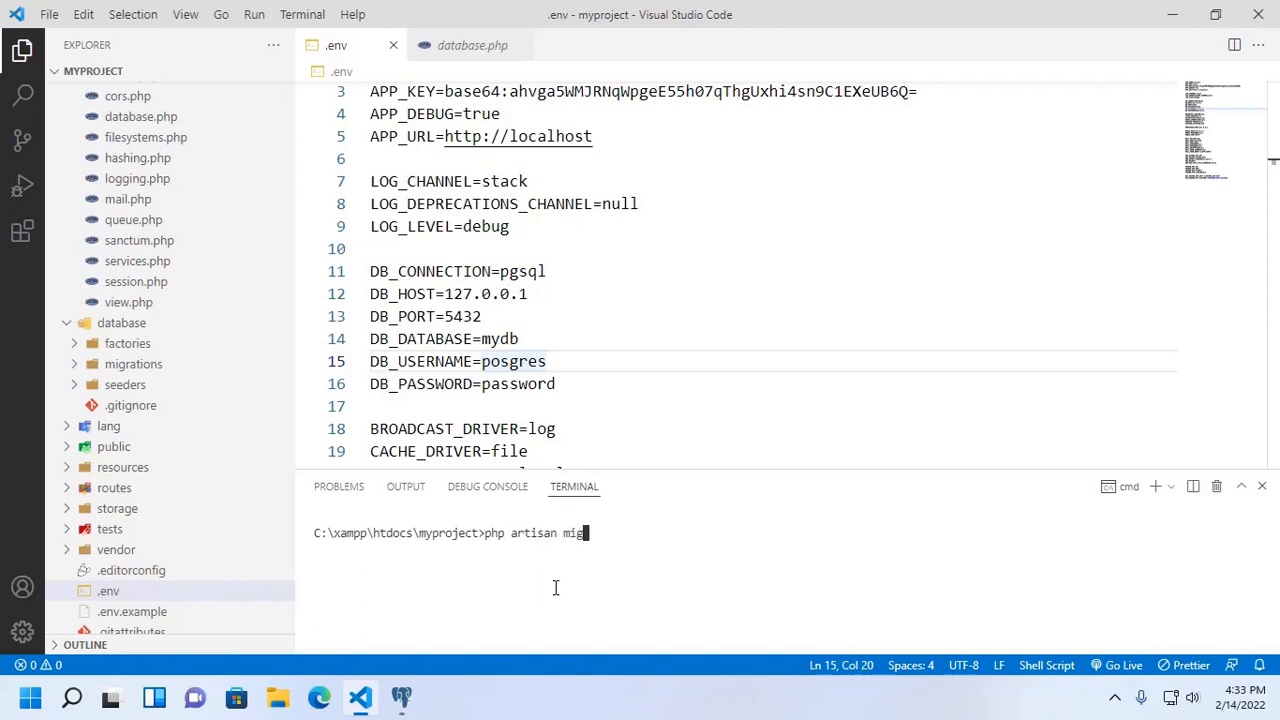
pyautogui.write('rate')
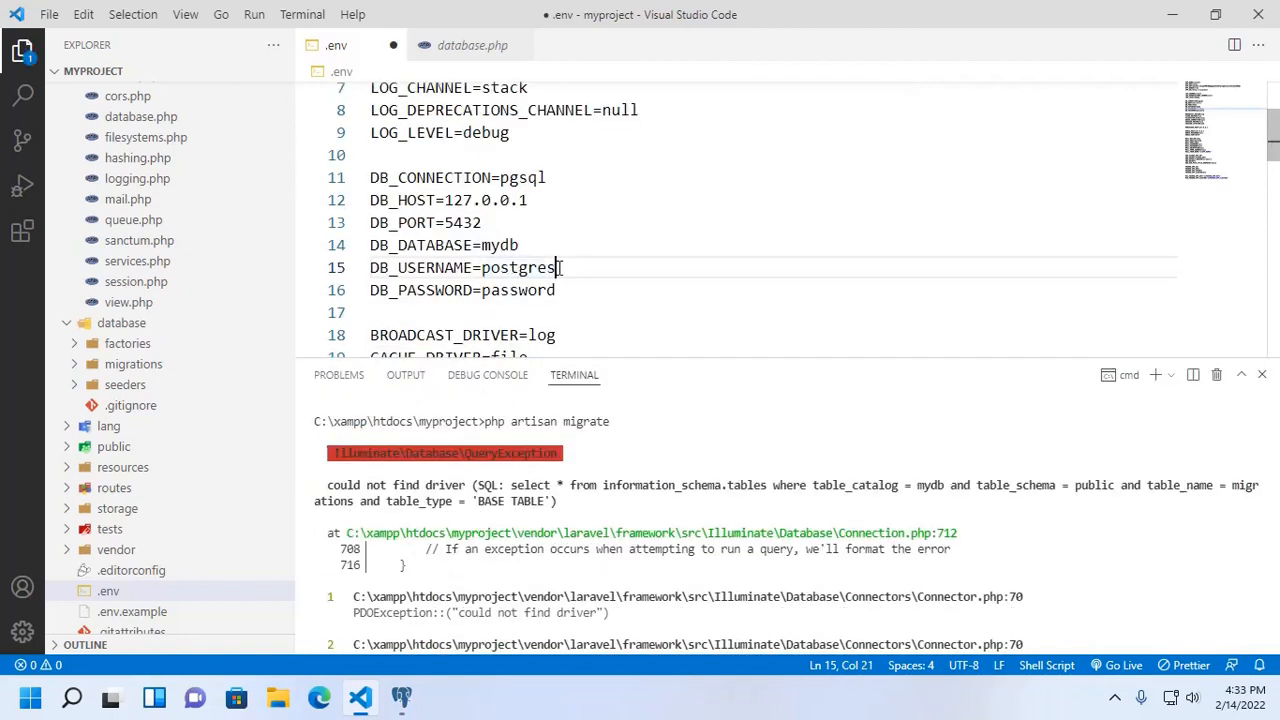
# Correct the .env DB_USERNAME value to postgres
pyautogui.doubleClick(516, 268)
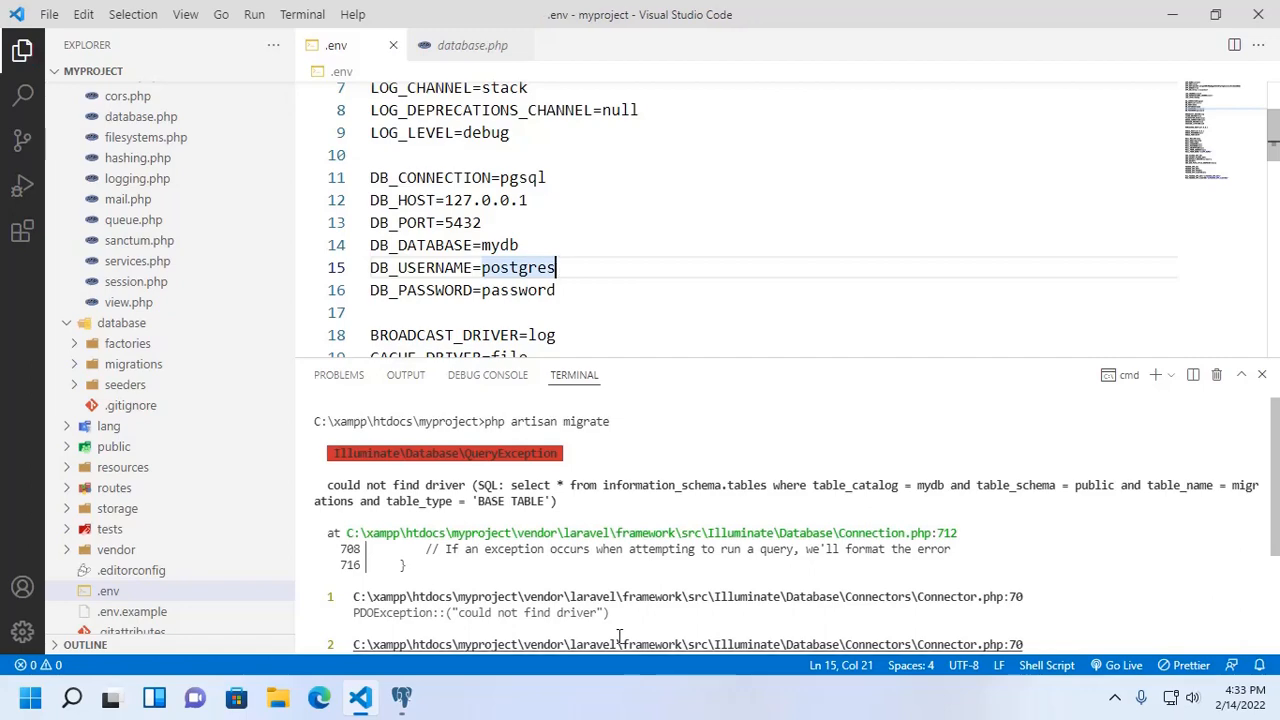
pyautogui.scroll(-3)
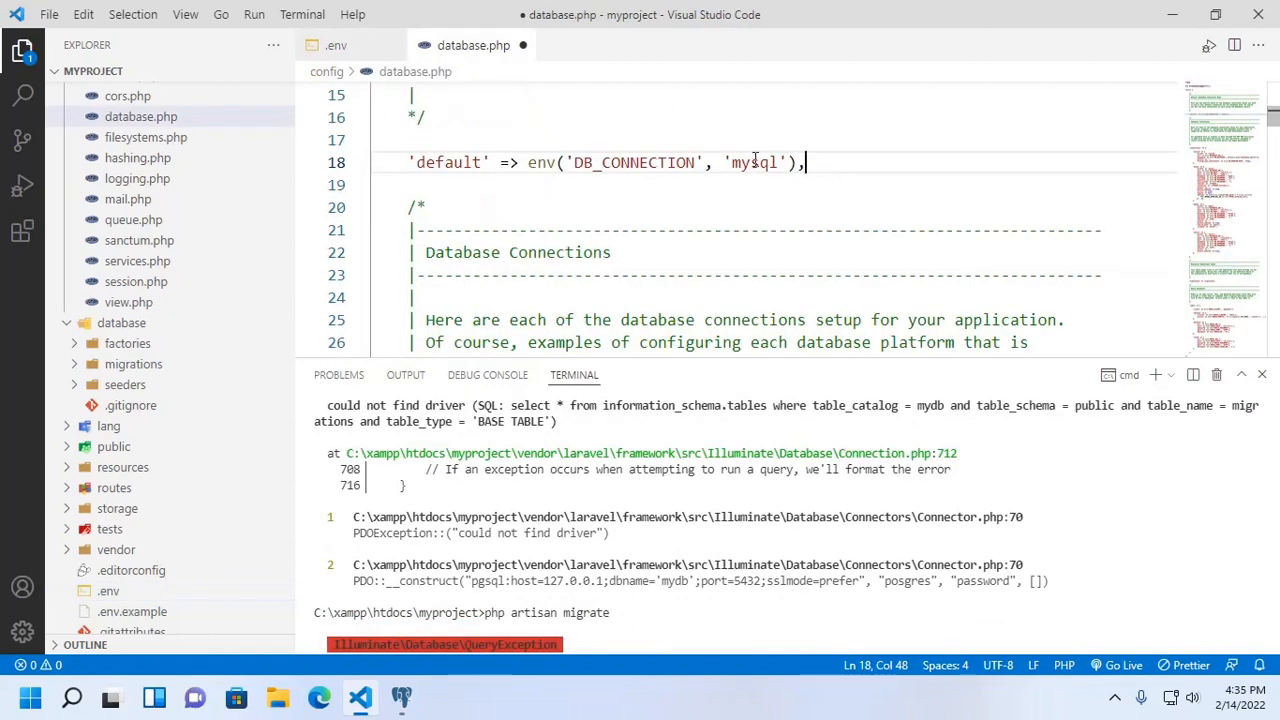
# Change the default connection in database.php from mysql to pgsql and save
pyautogui.doubleClick(752, 162)
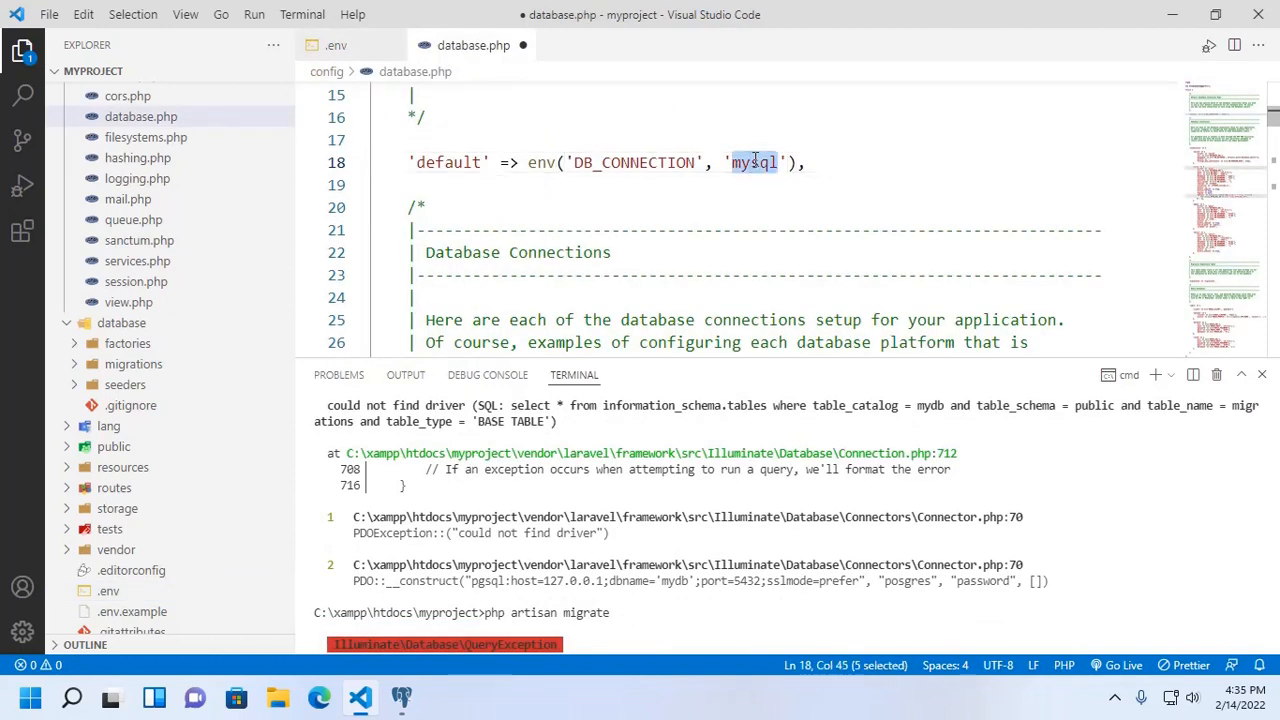
pyautogui.write('pgsql')
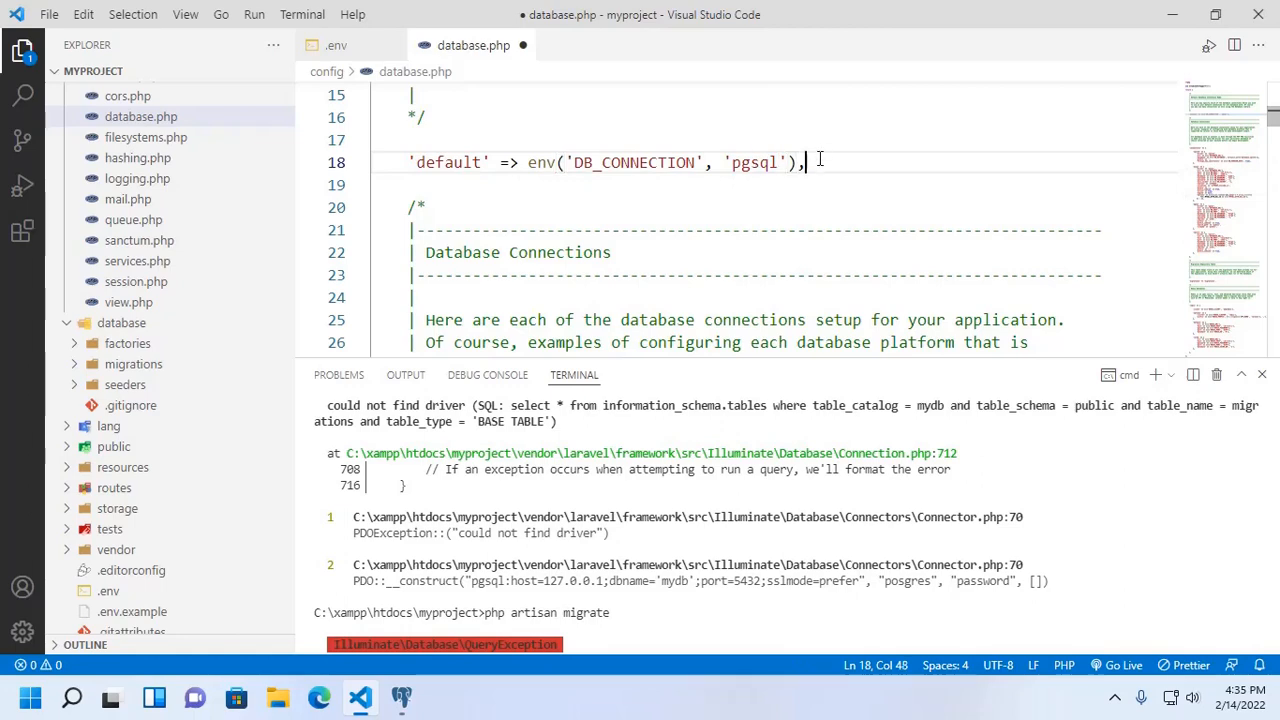
pyautogui.press('ctrl+s')
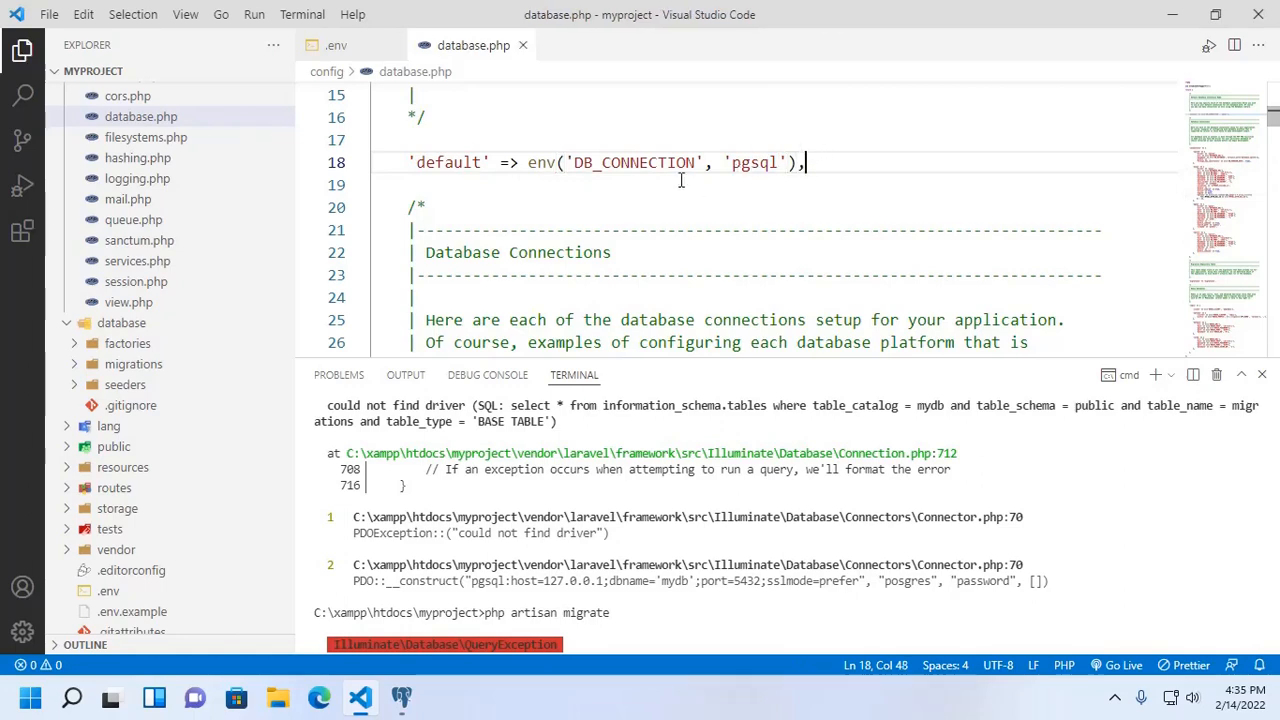
# Set the pgsql connection defaults in database.php to username postgres and a password
pyautogui.scroll(-3)
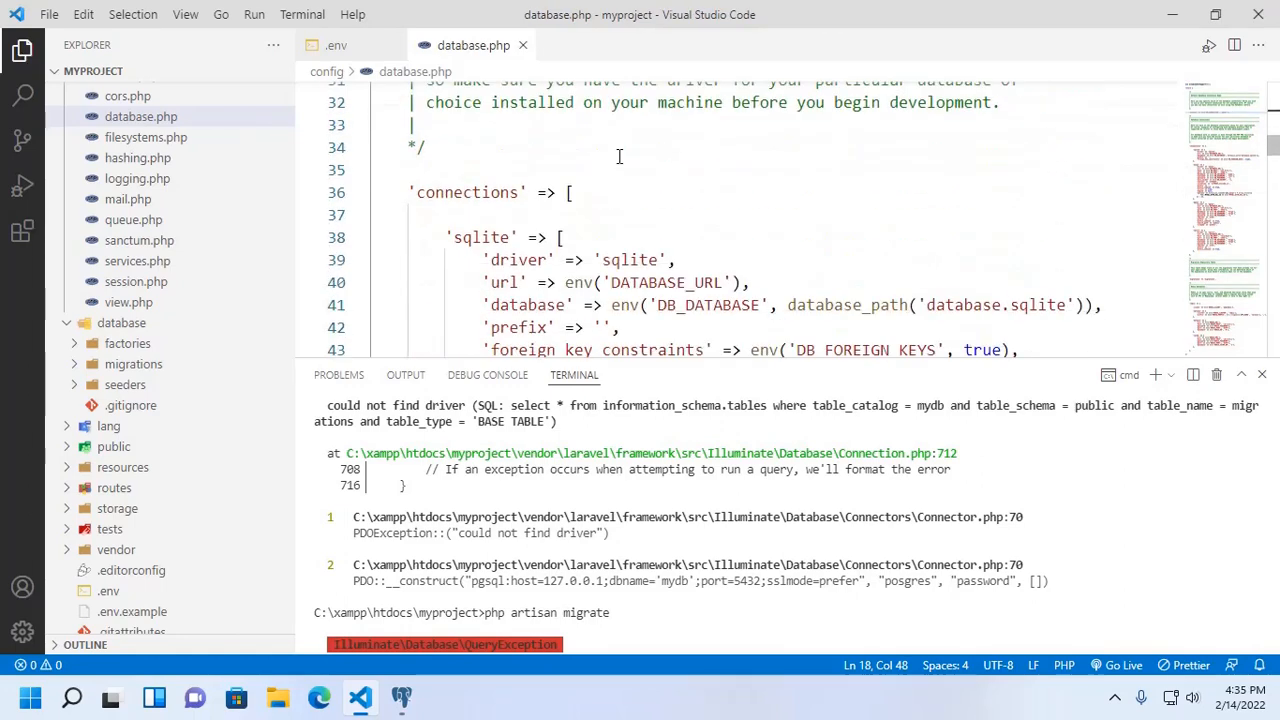
pyautogui.scroll(-3)
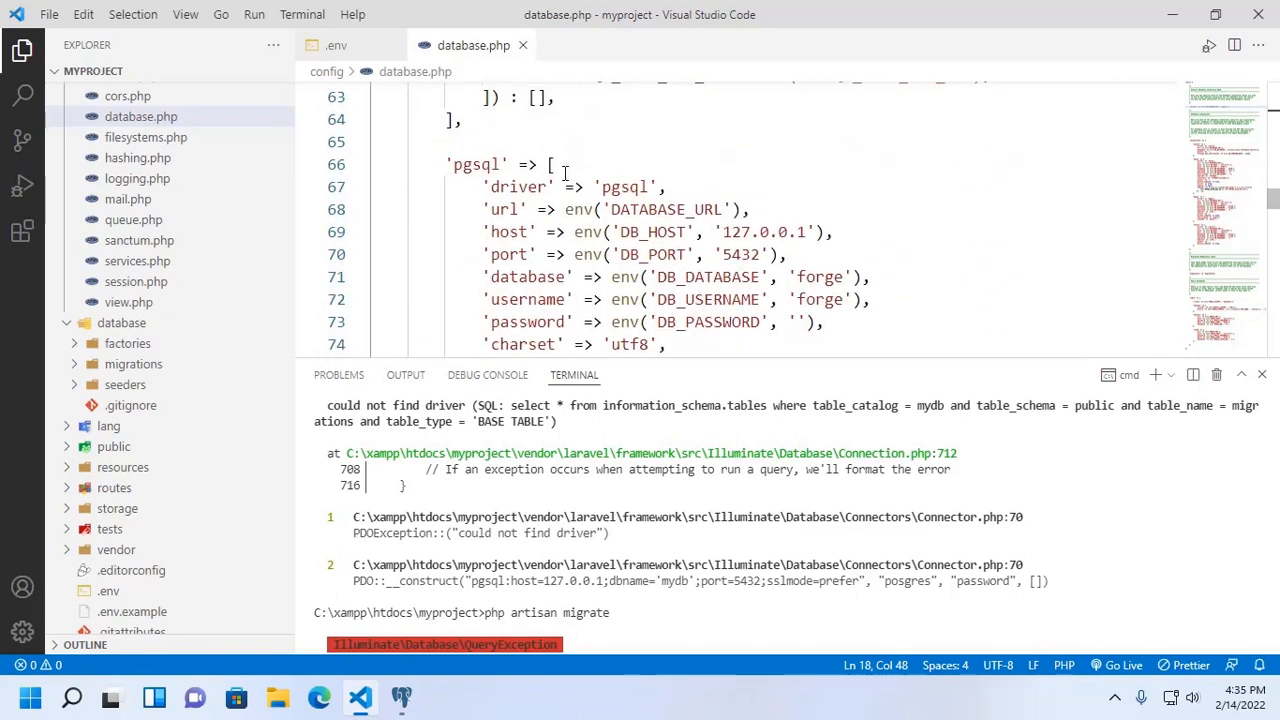
pyautogui.scroll(-3)
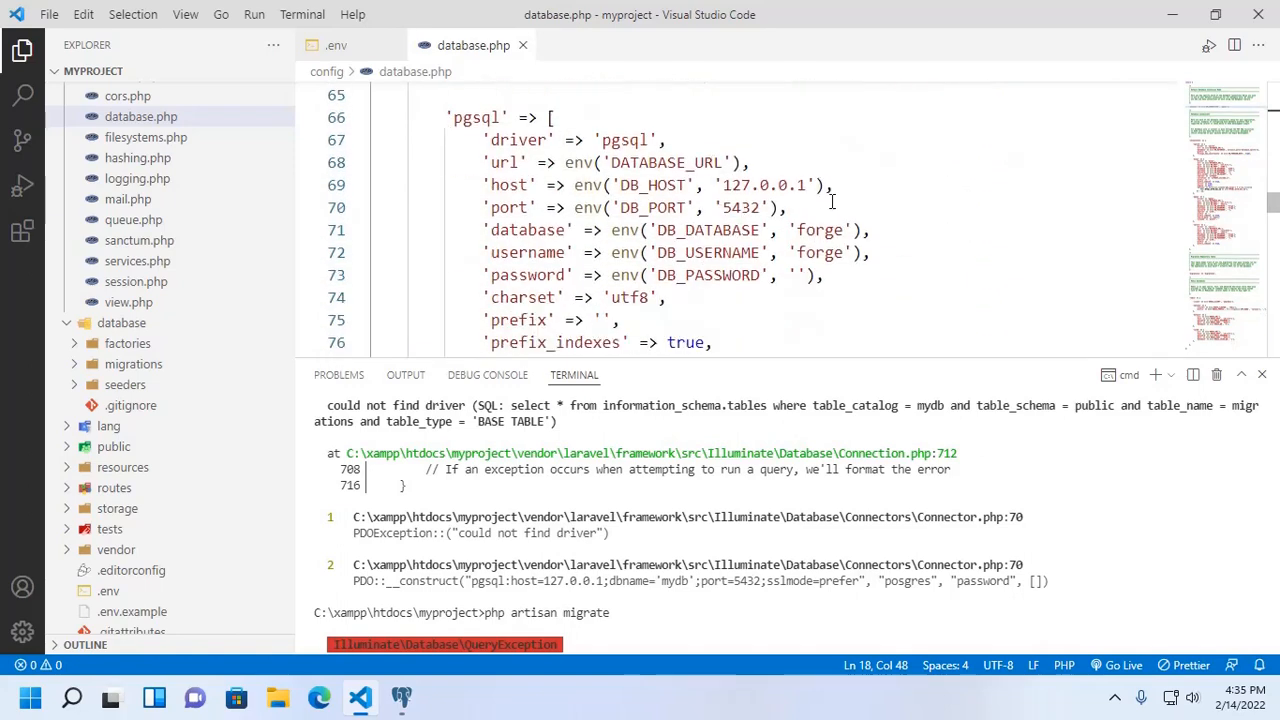
pyautogui.doubleClick(818, 230)
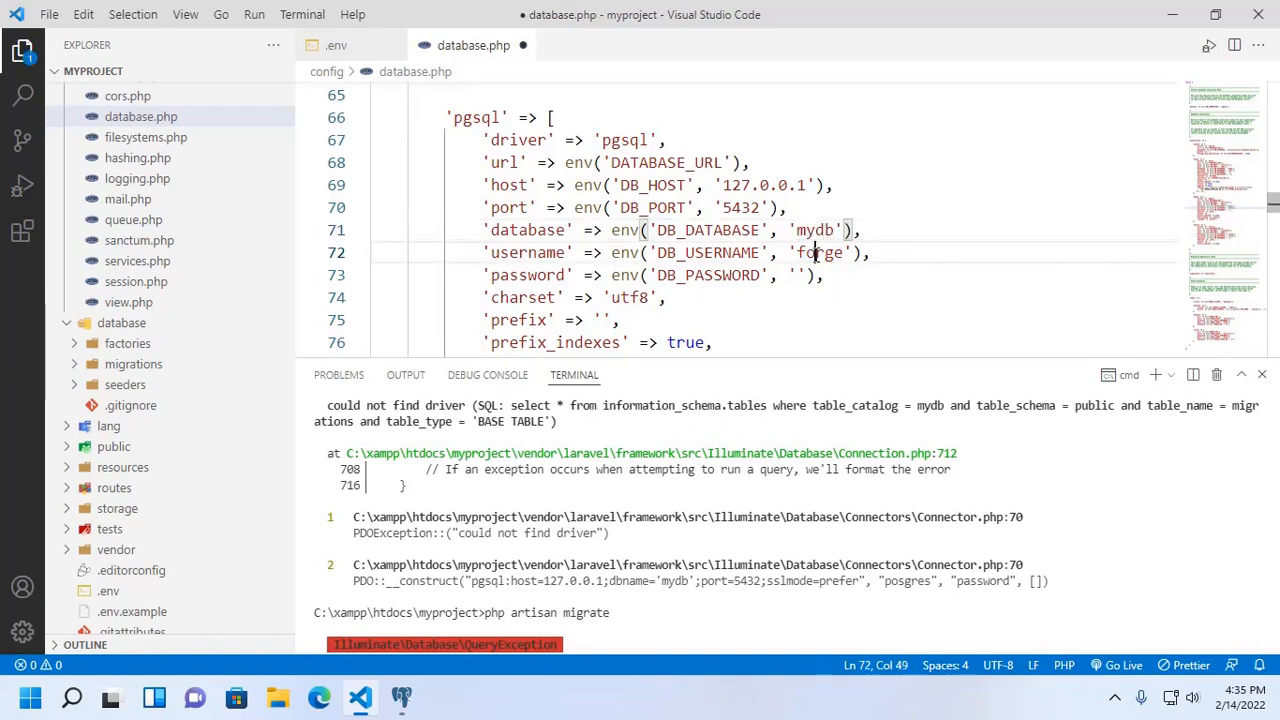
pyautogui.write('postgres')
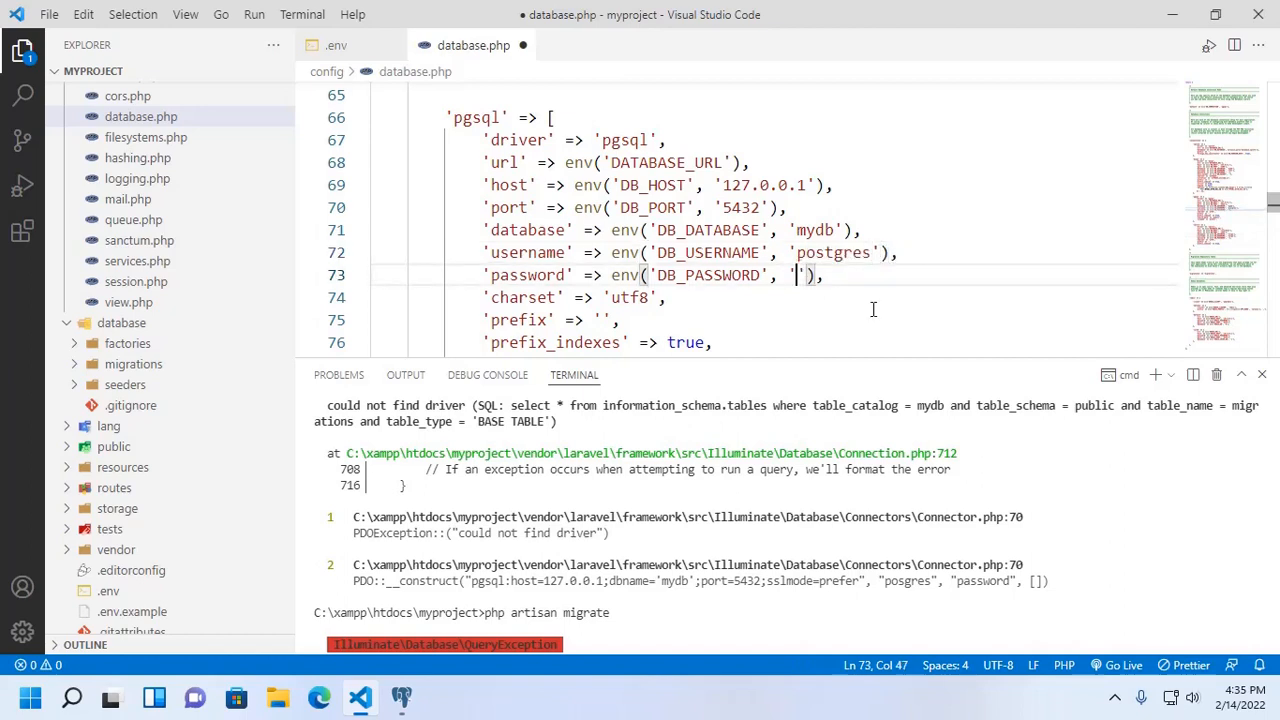
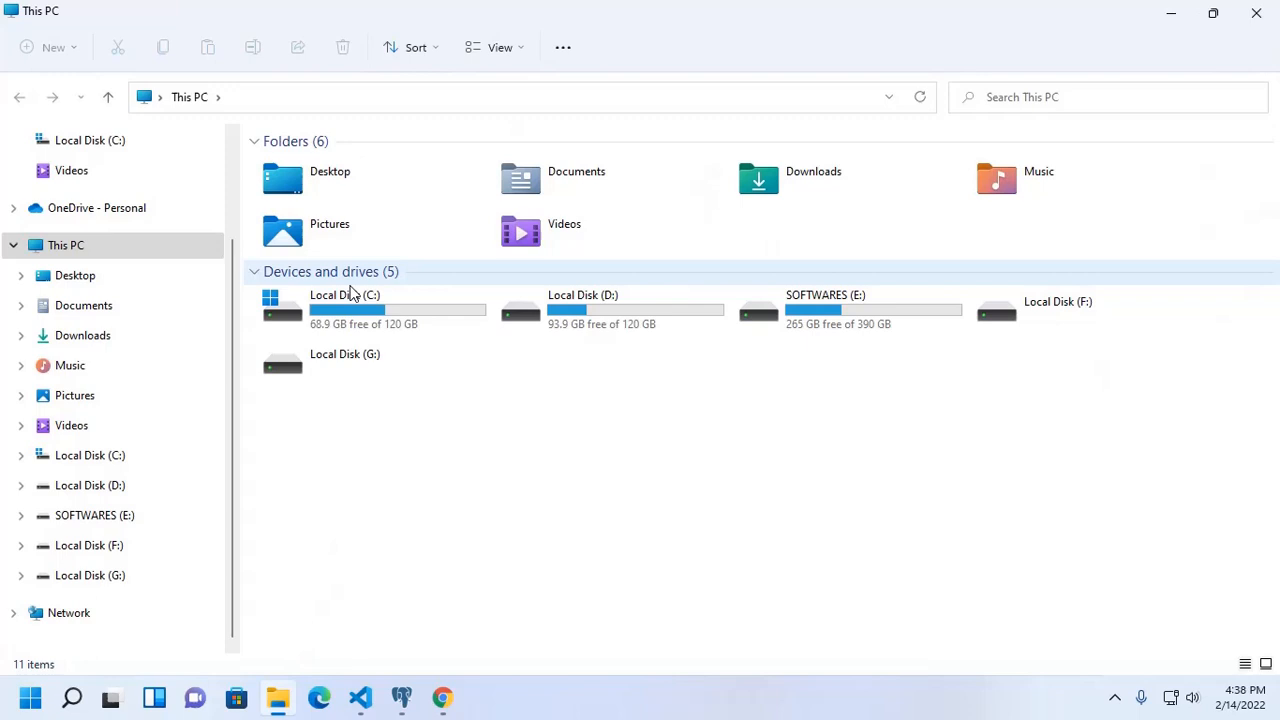
# Navigate to C:\xampp\php in File Explorer and open php.ini
pyautogui.doubleClick(344, 304)
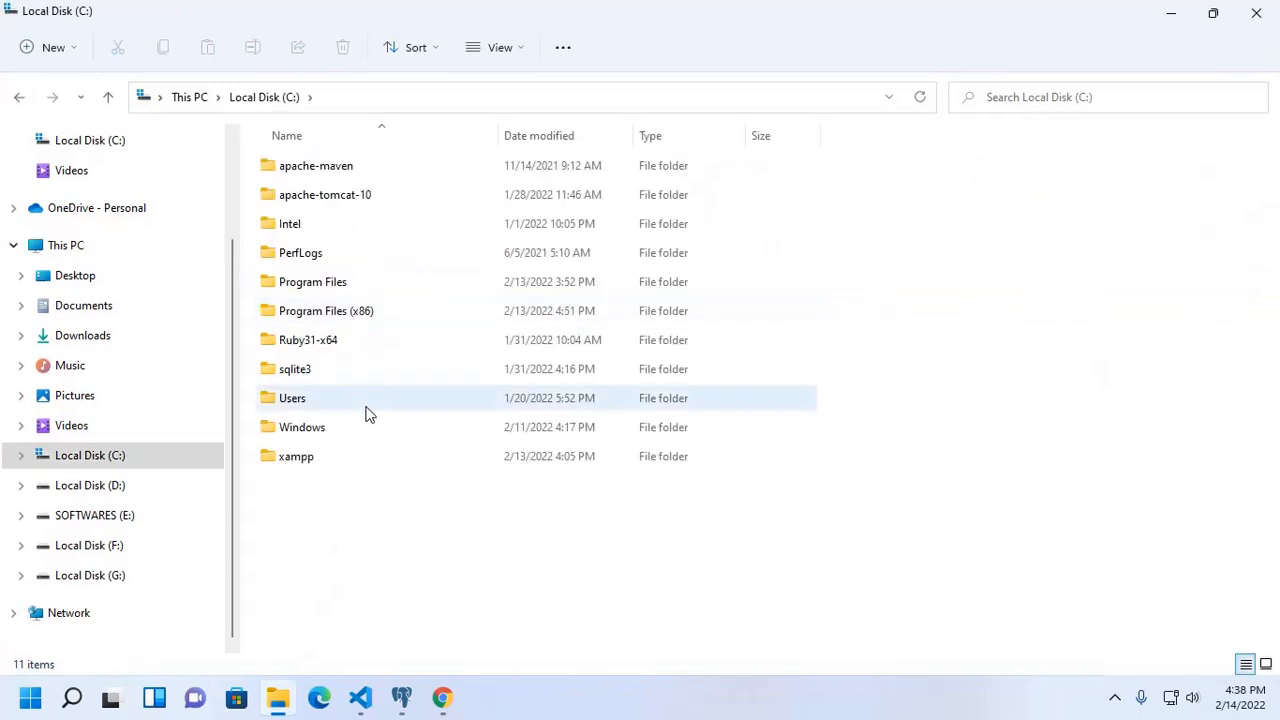
pyautogui.doubleClick(296, 456)
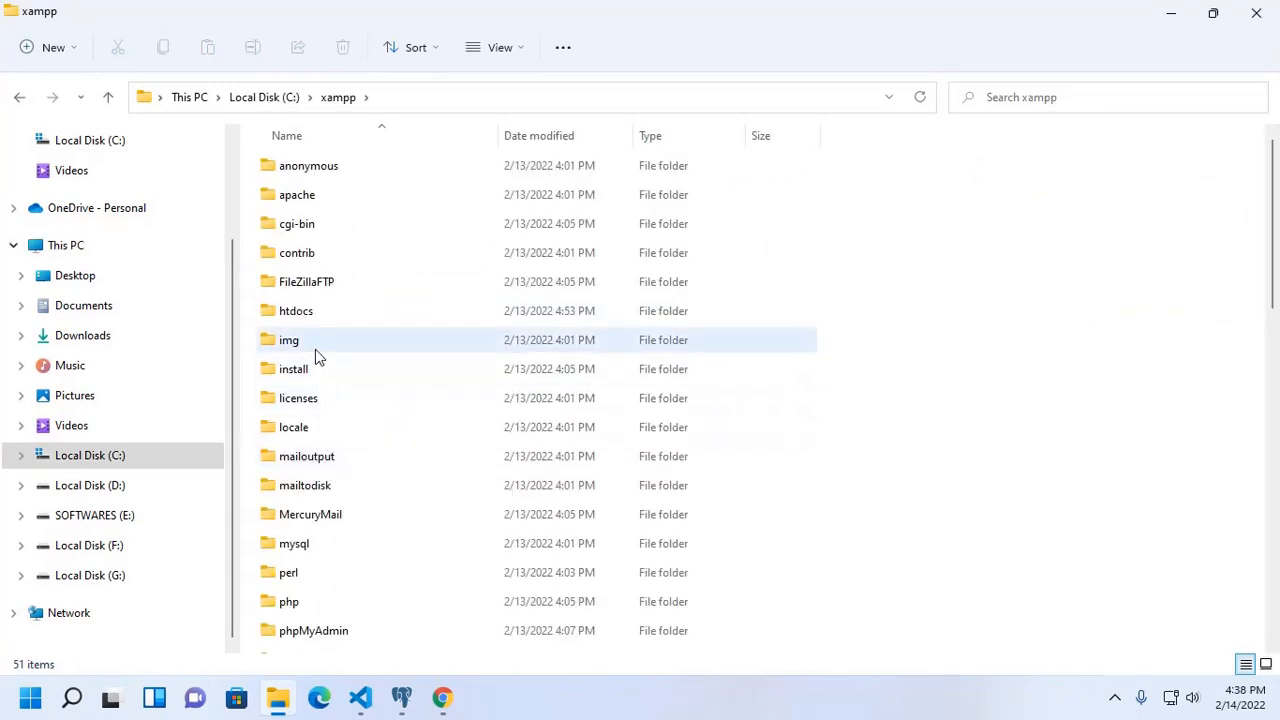
pyautogui.scroll(-3)
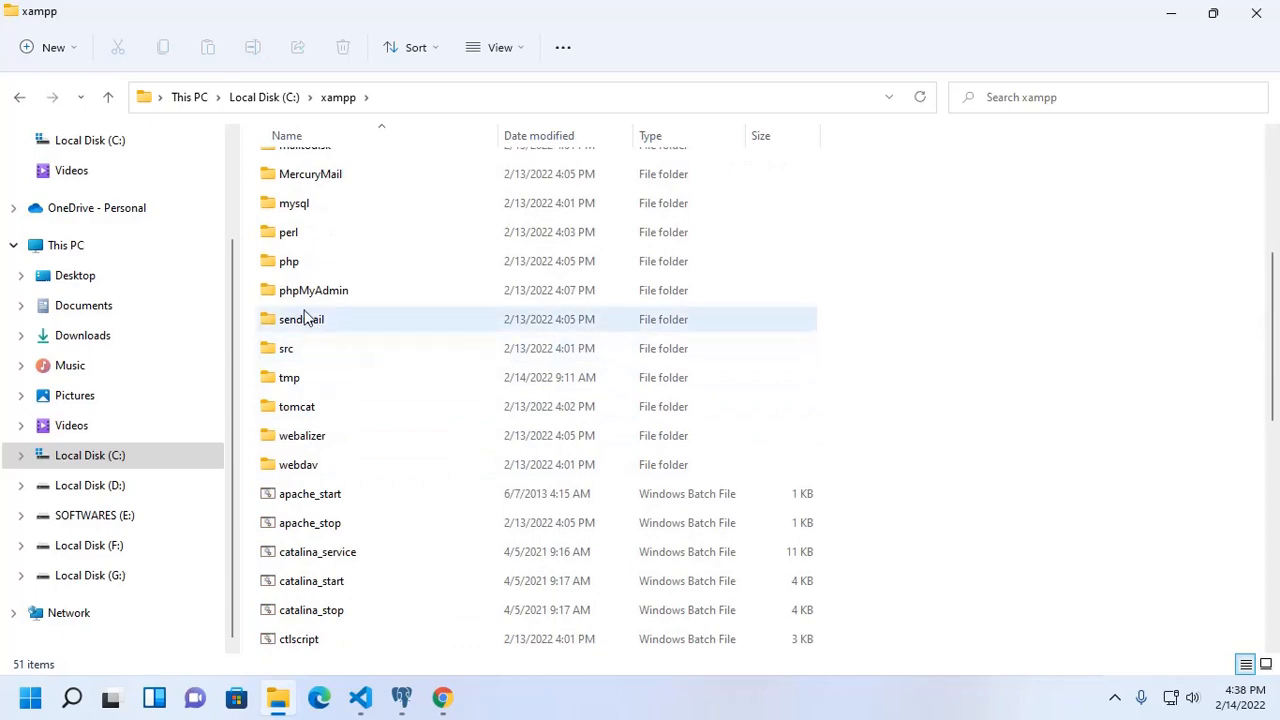
pyautogui.doubleClick(288, 260)
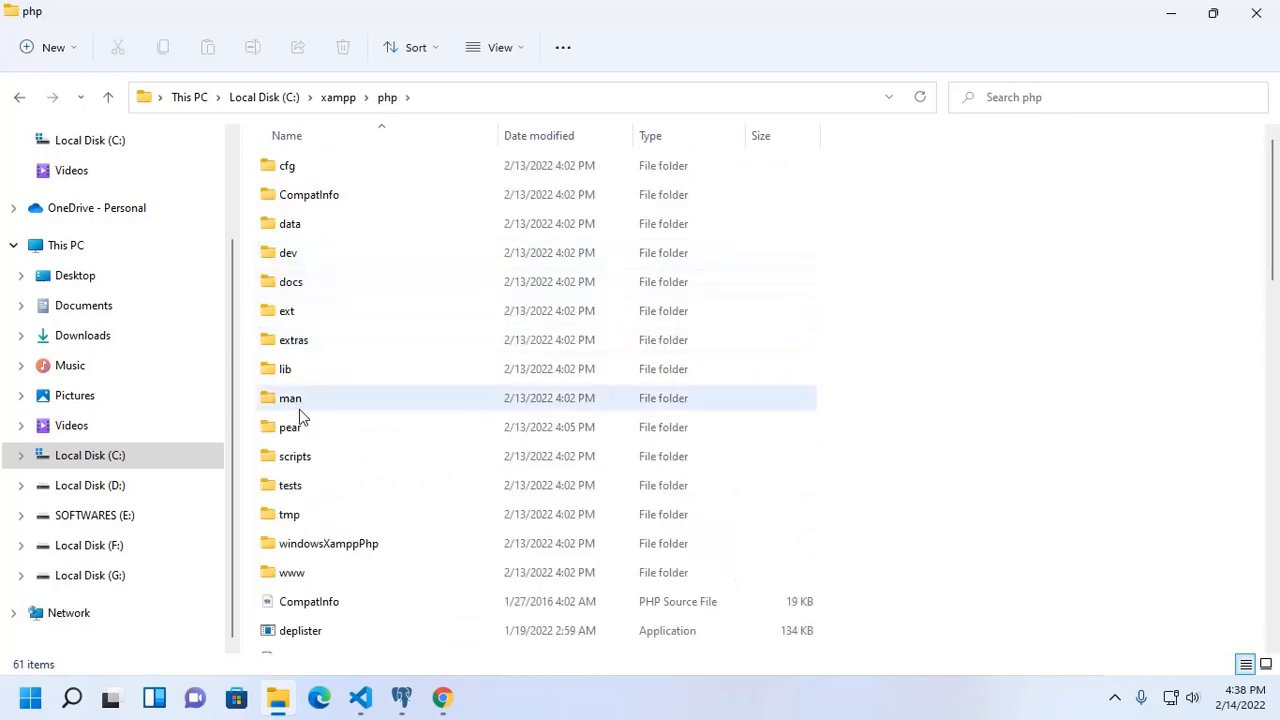
pyautogui.scroll(-3)
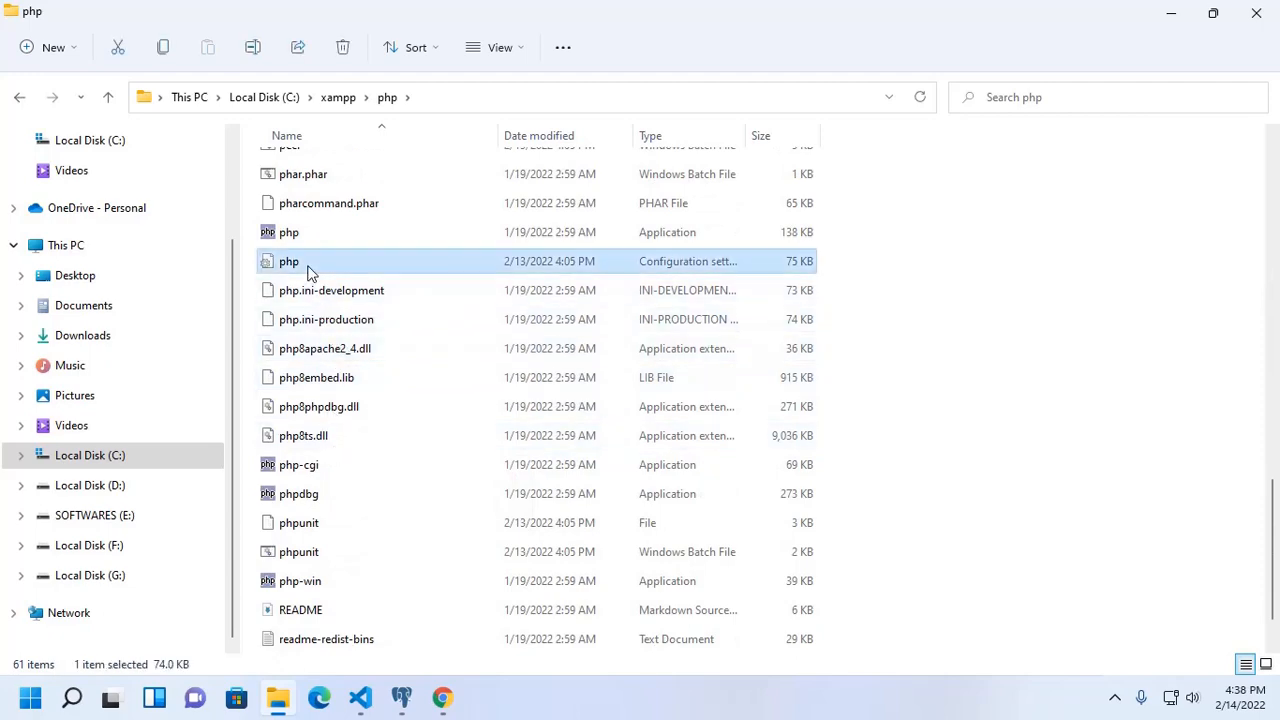
pyautogui.doubleClick(288, 260)
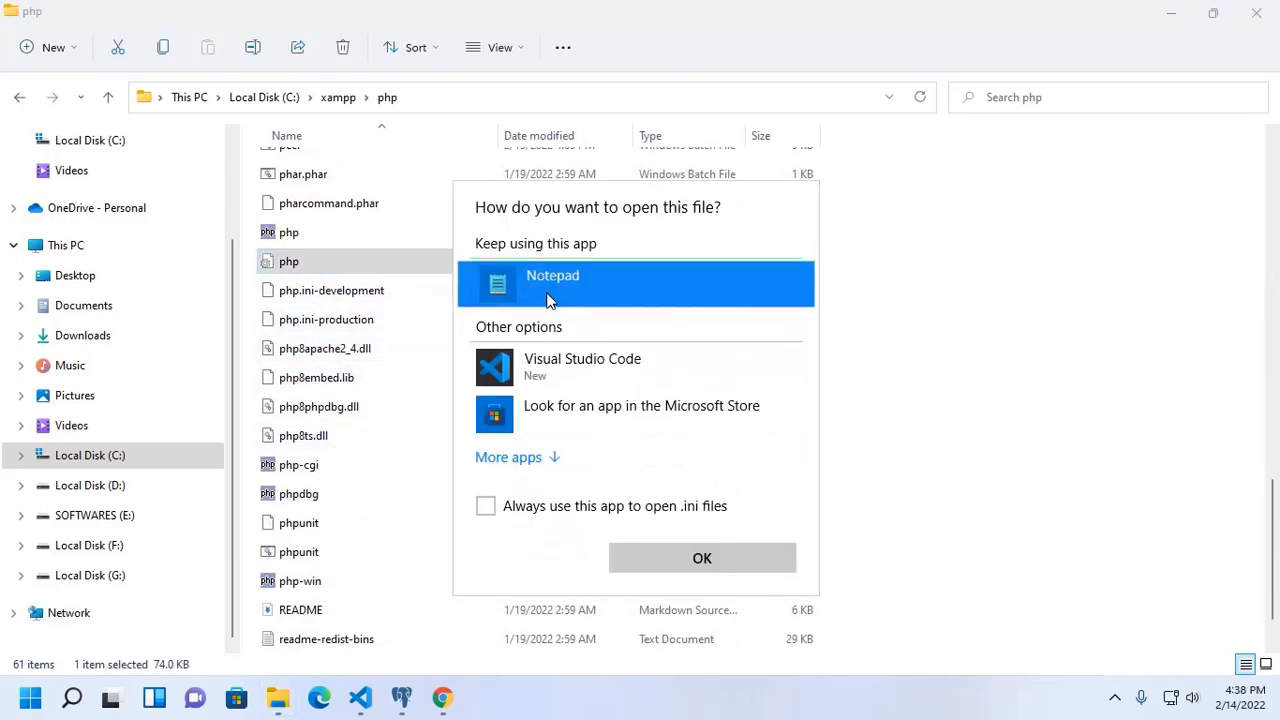
# Open php.ini in Notepad maximized and search 'extensions' until reaching the Dynamic Extensions section
pyautogui.click(702, 556)
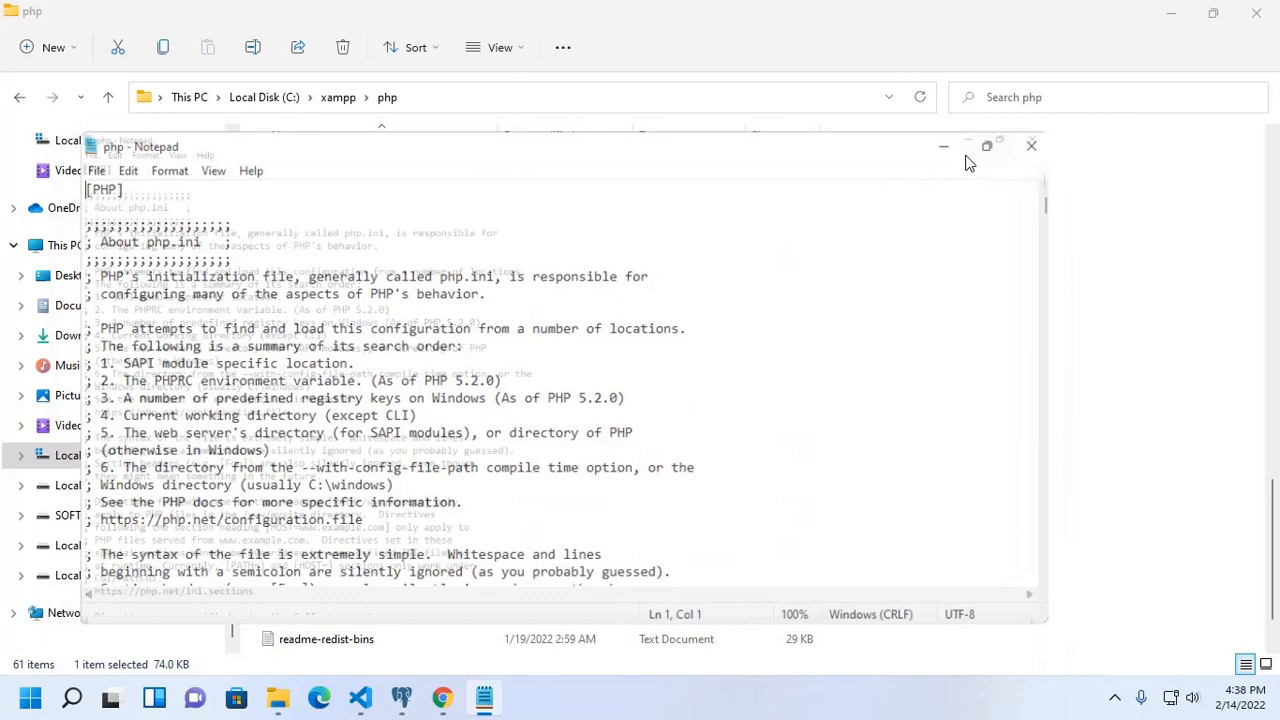
pyautogui.click(986, 146)
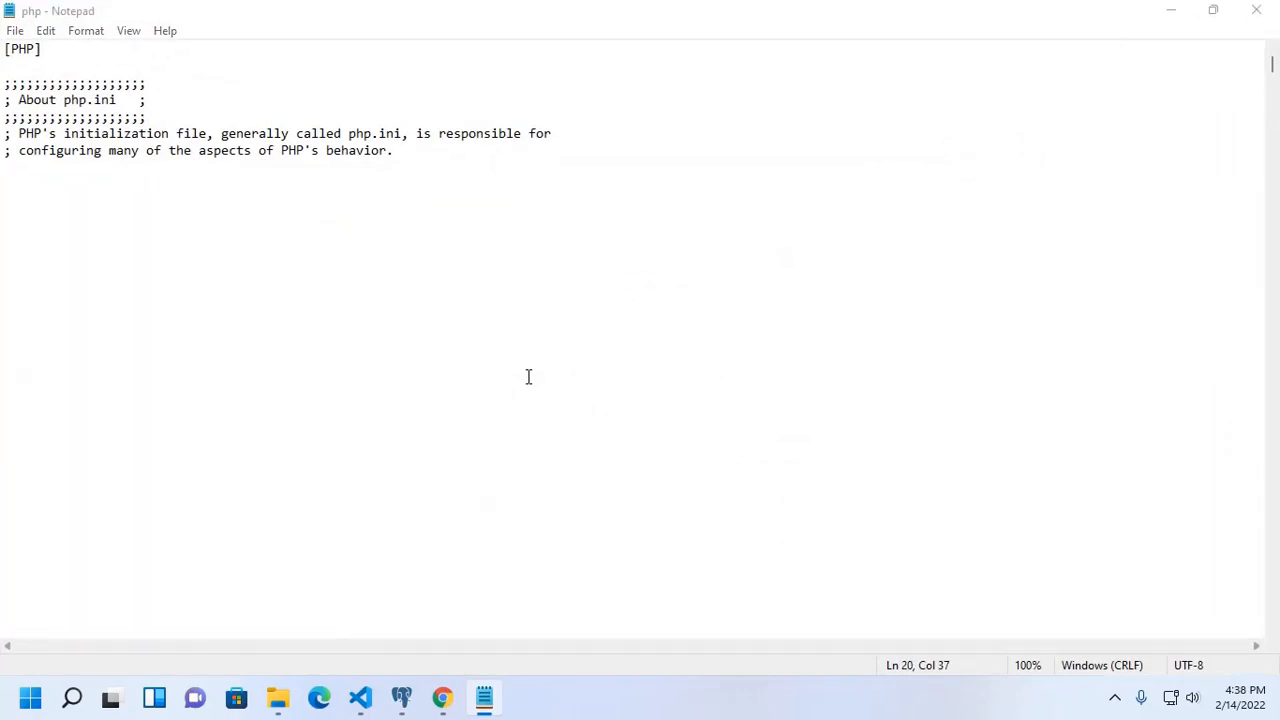
pyautogui.write('extensi')
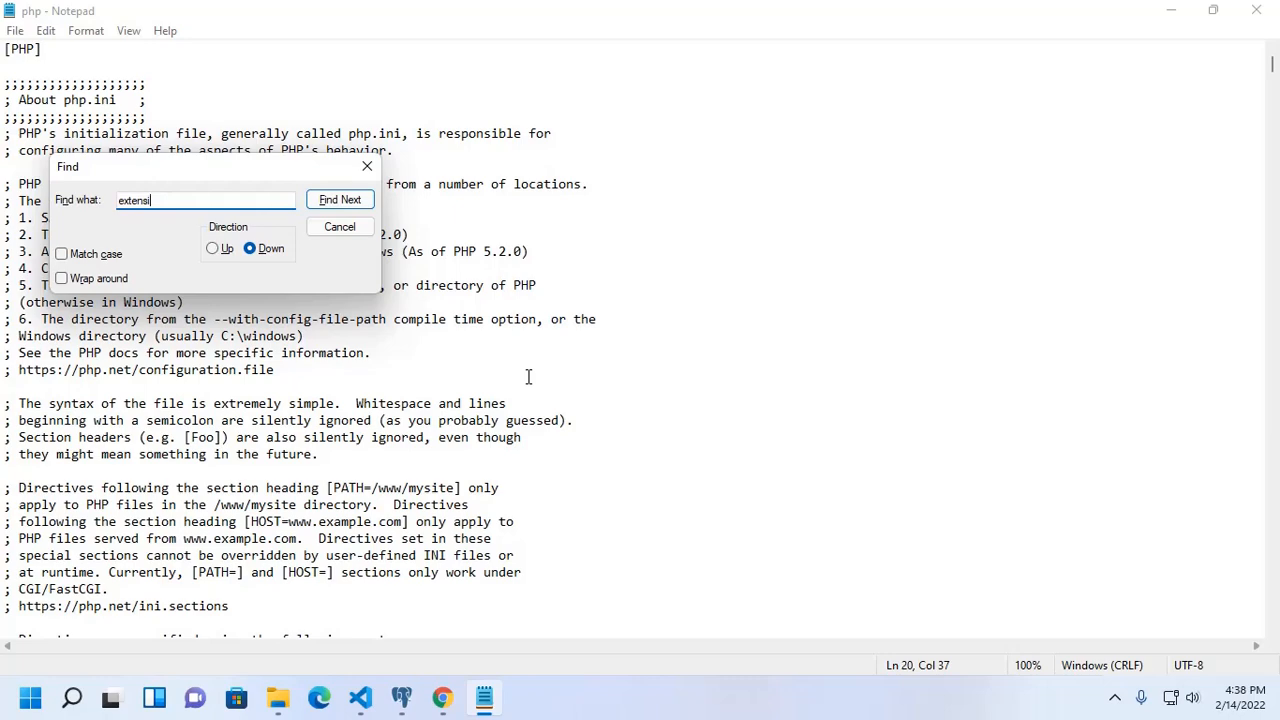
pyautogui.write('ons')
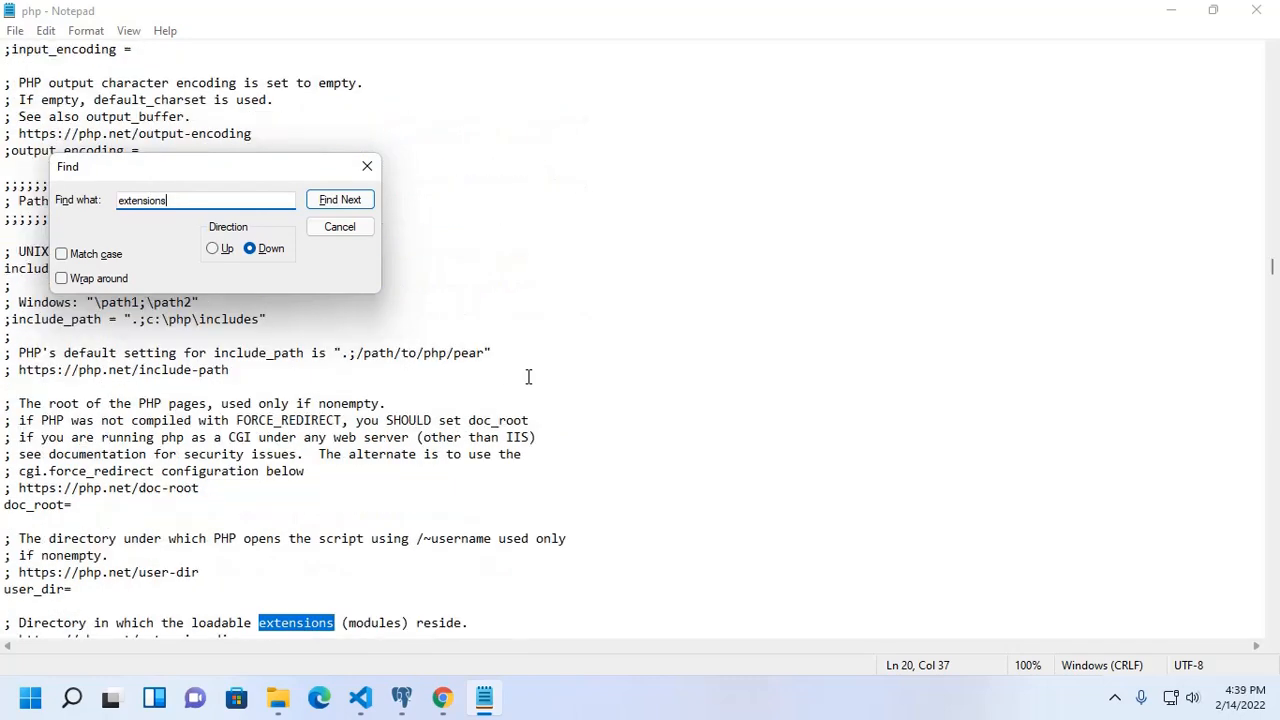
pyautogui.click(340, 200)
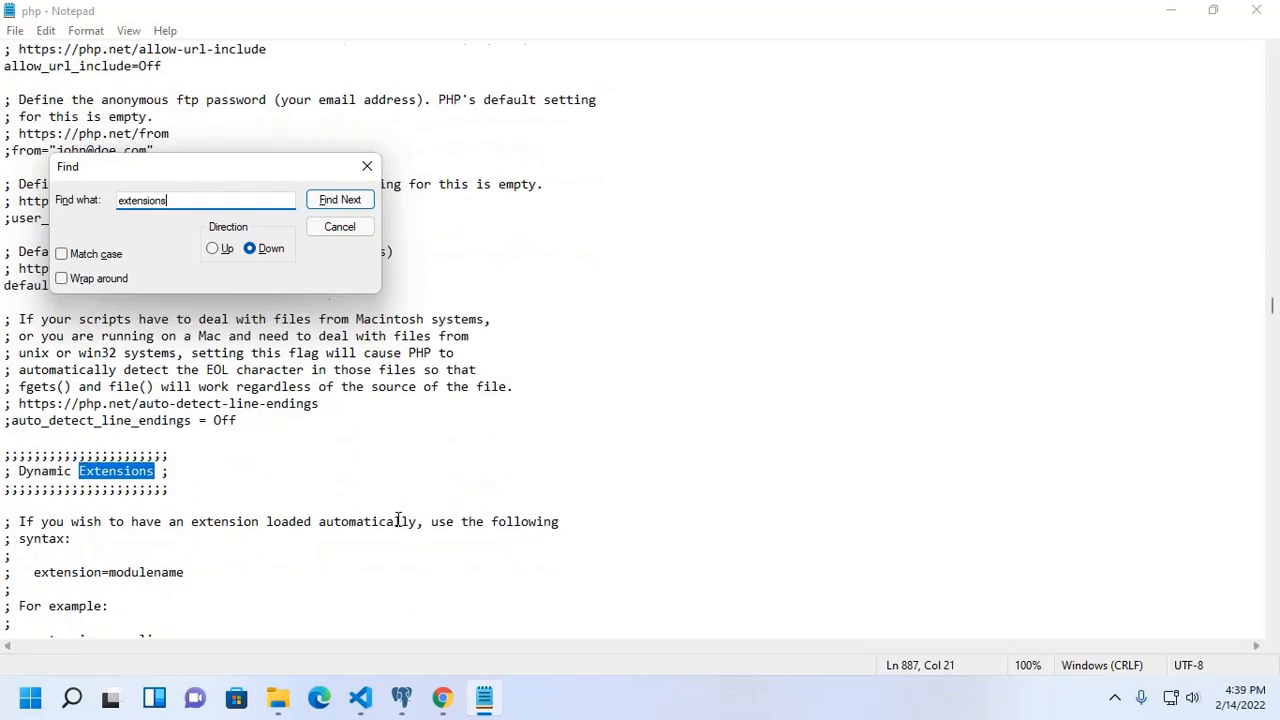
pyautogui.click(340, 200)
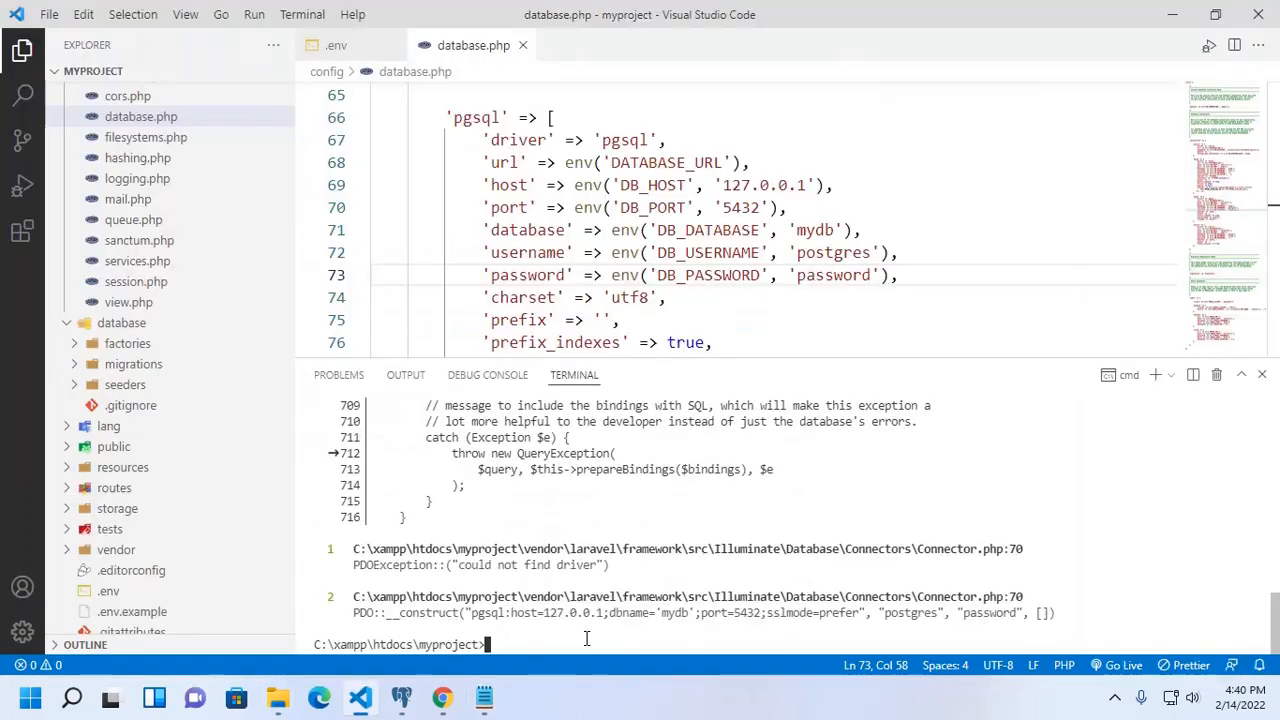
# Rerun php artisan migrate so the default Laravel tables are created successfully
pyautogui.write('php artisan migrate')
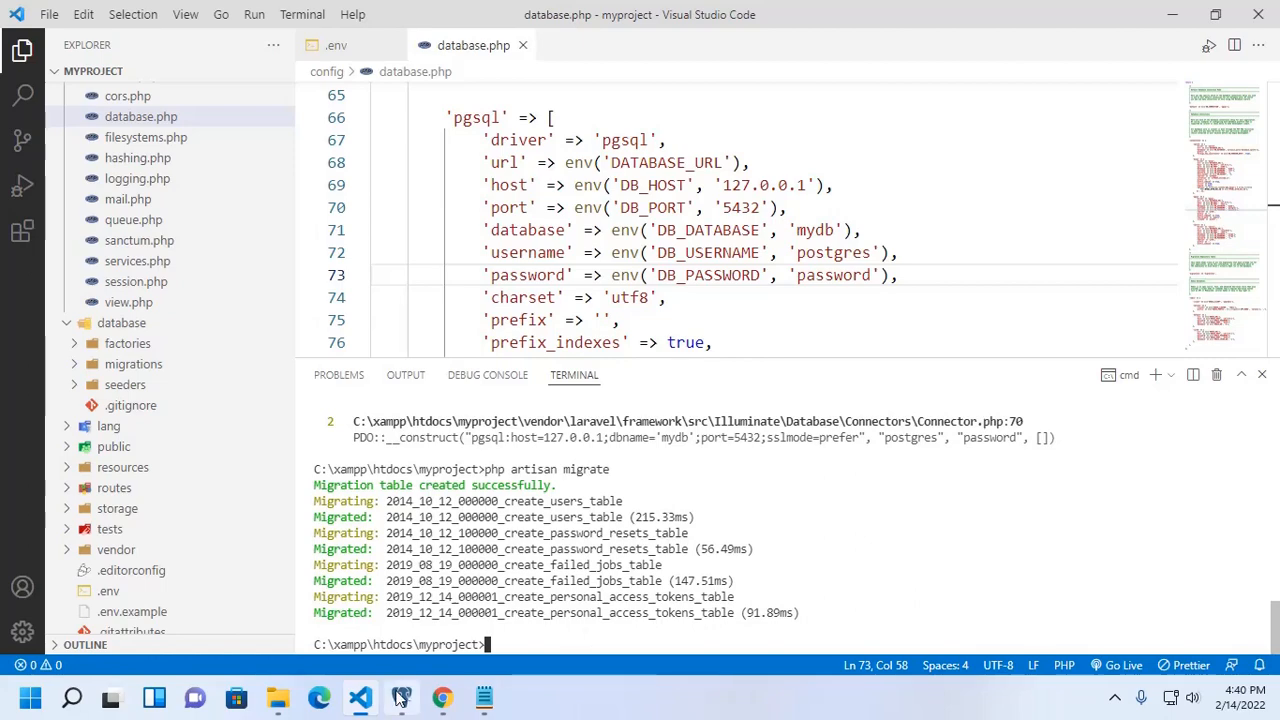
# Refresh mydb in pgAdmin to show its five migrated tables and expand failed_jobs
pyautogui.click(400, 698)
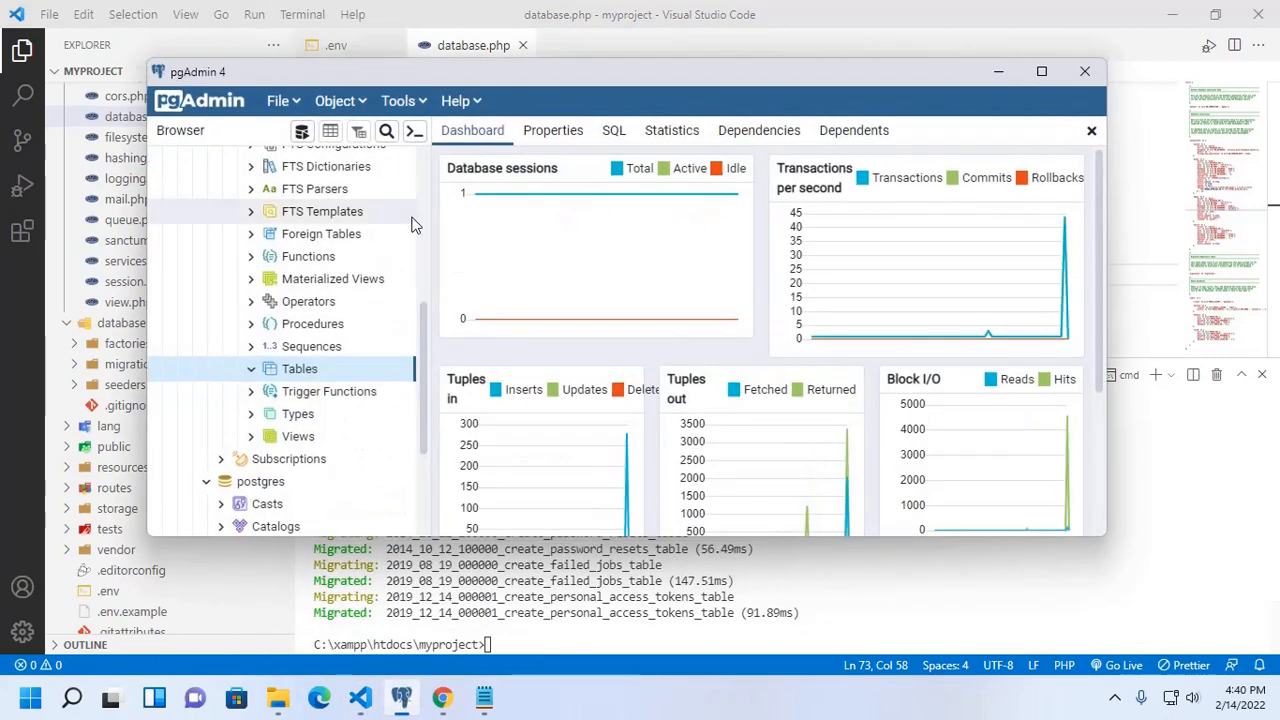
pyautogui.rightClick(250, 226)
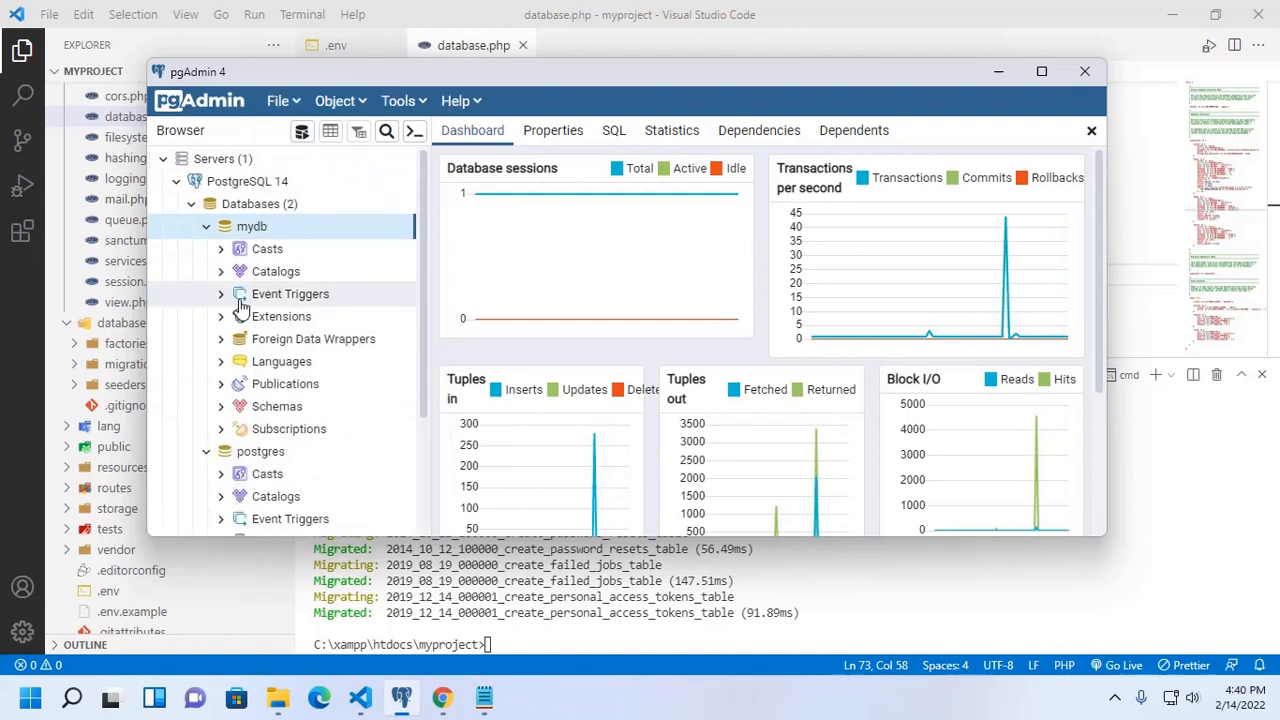
pyautogui.scroll(-3)
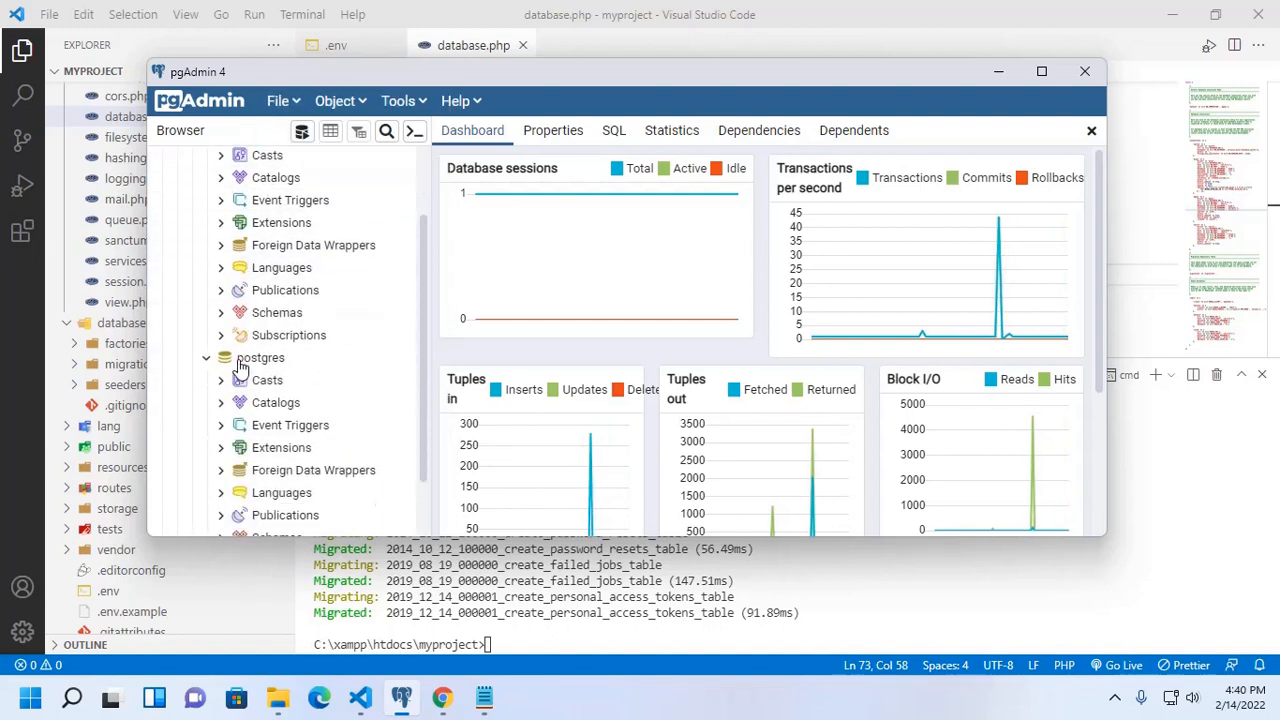
pyautogui.scroll(-3)
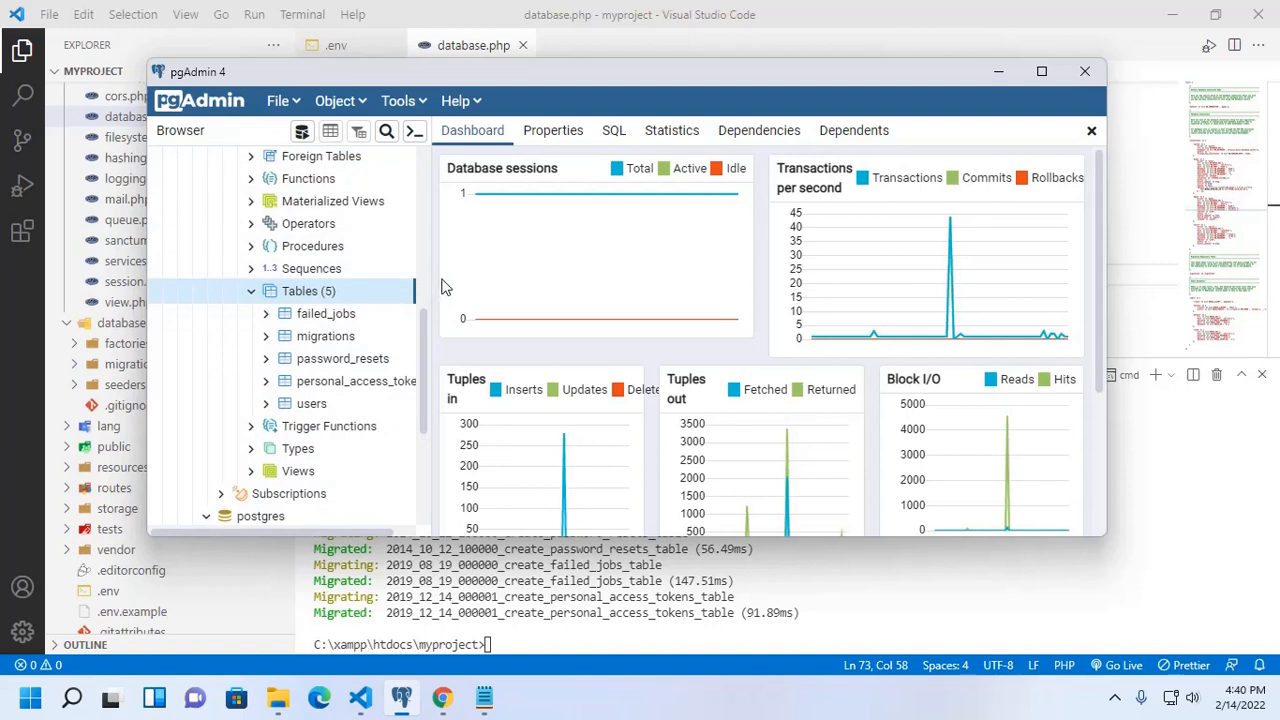
pyautogui.moveTo(440, 280); pyautogui.dragTo(524, 272)
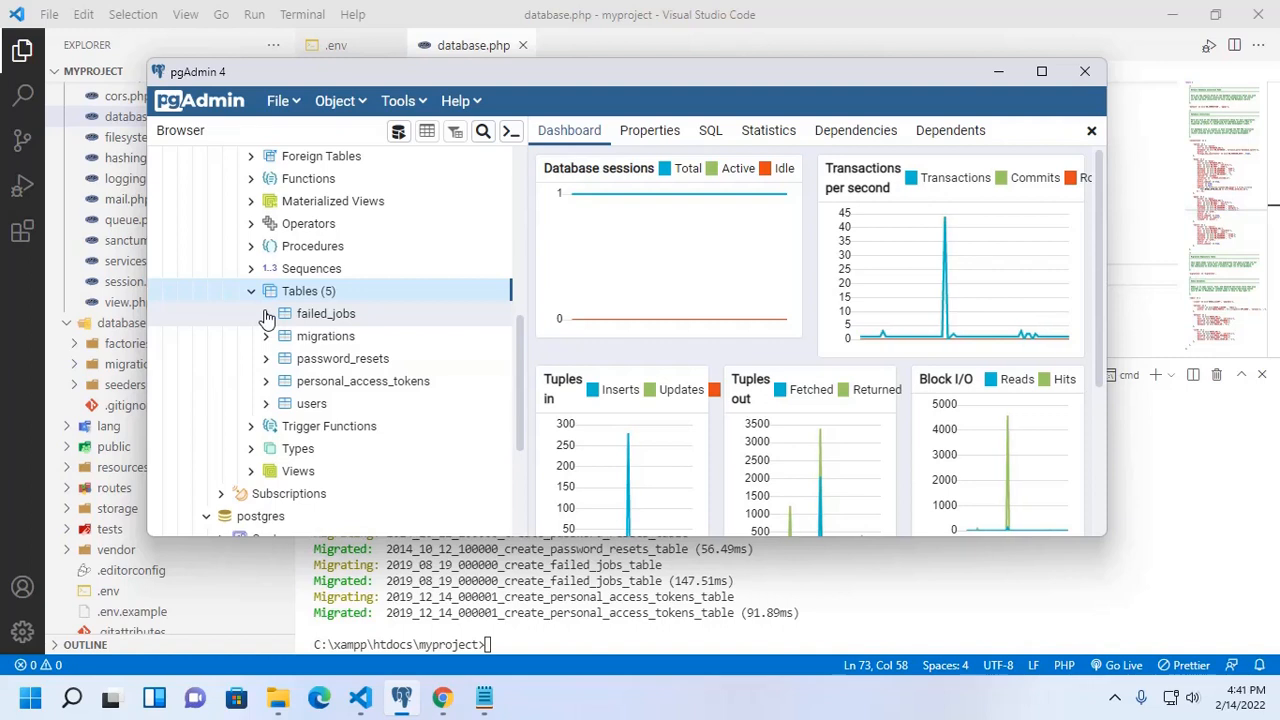
pyautogui.click(266, 312)
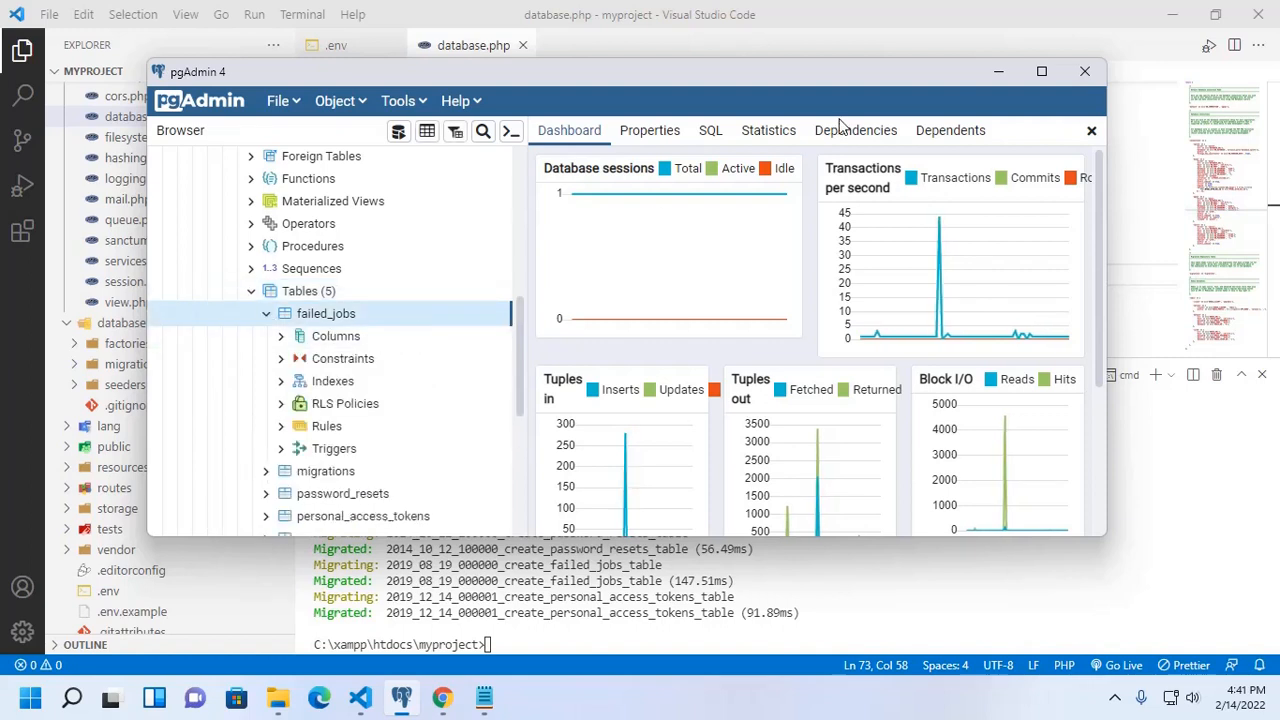